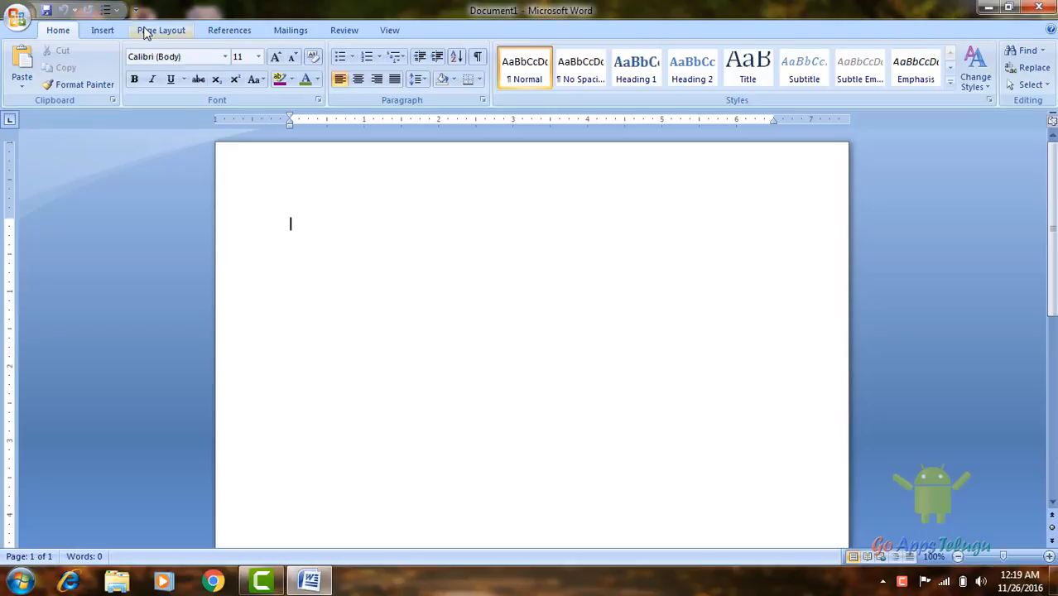
Show the Page Layout tab's Arrange tools, including Align, on the blank document
click(160, 30)
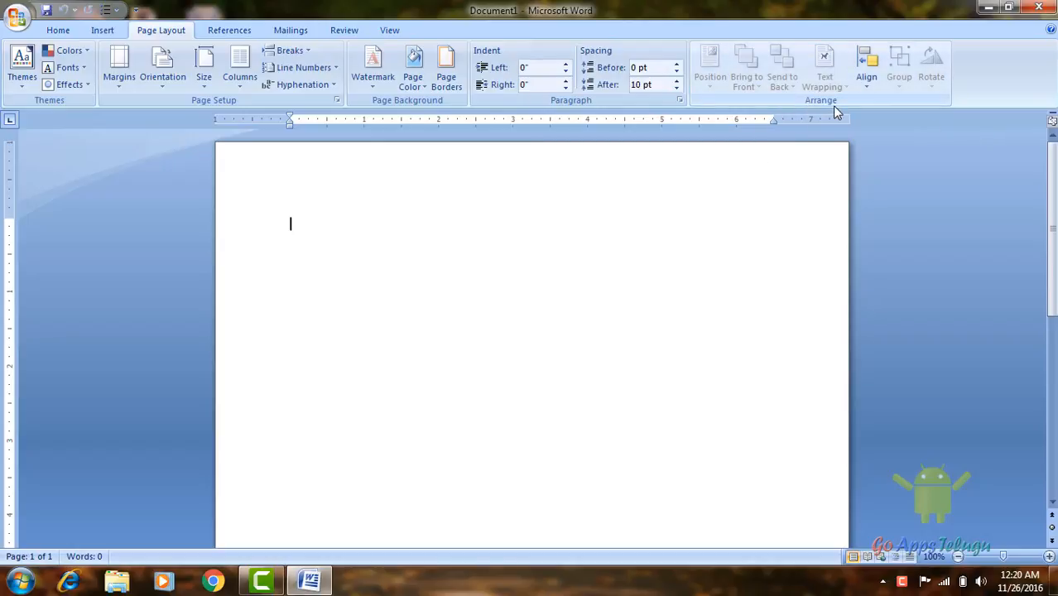
mouse_move(866, 67)
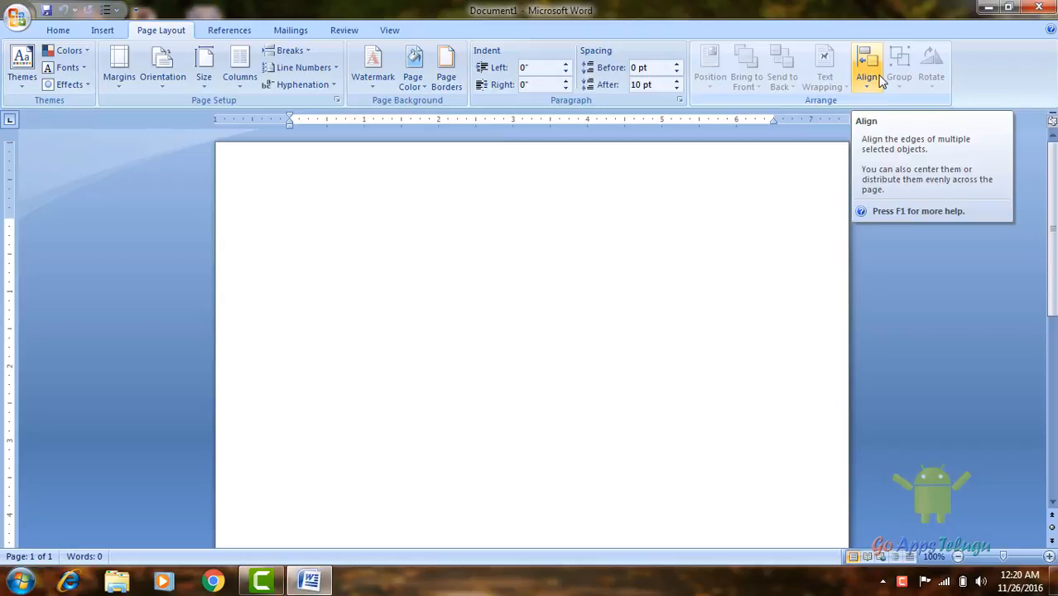
click(289, 223)
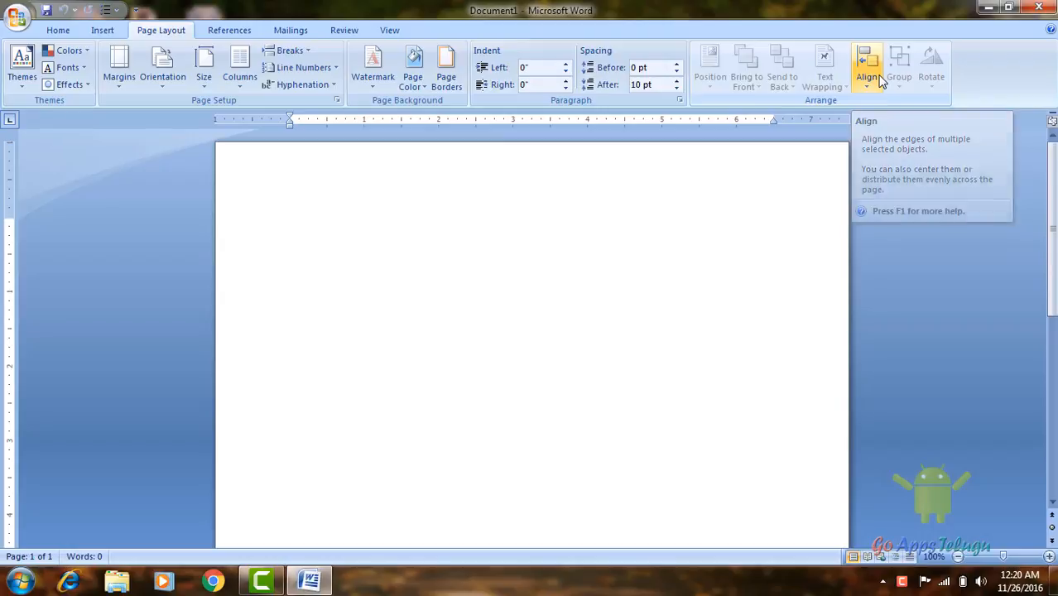
click(289, 224)
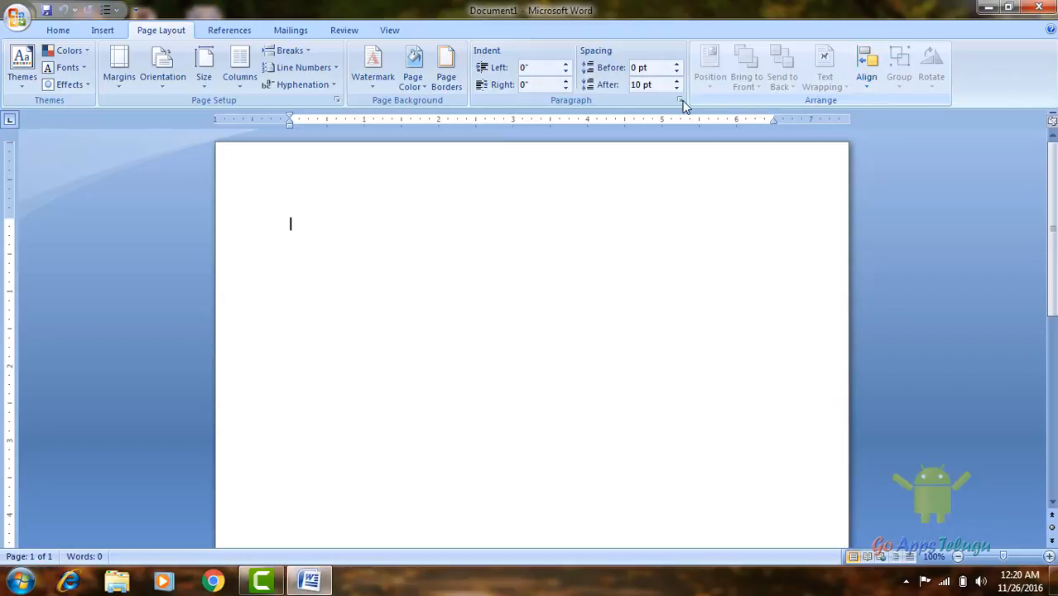
mouse_move(204, 66)
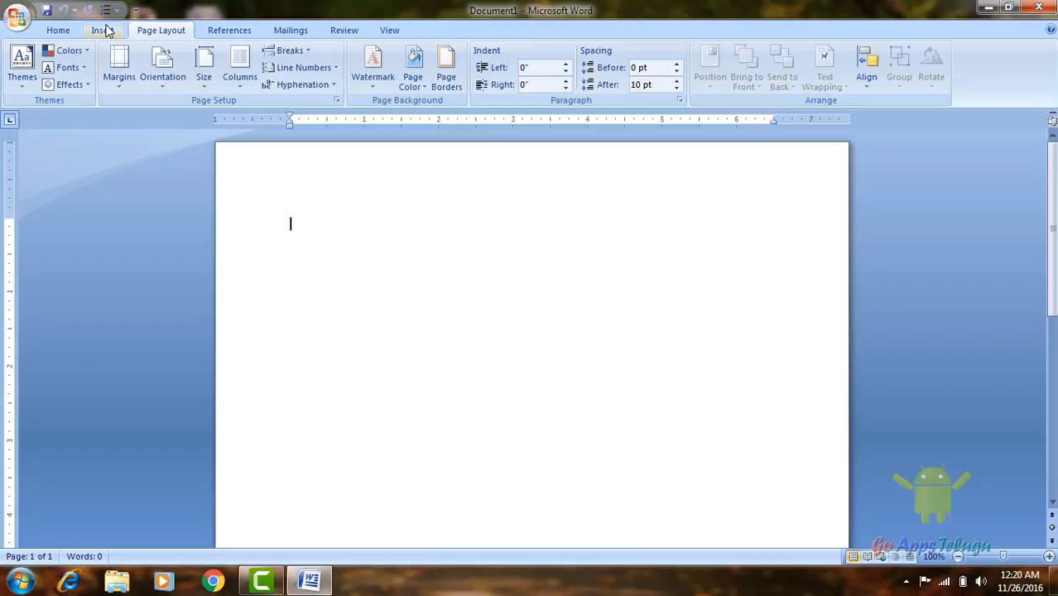
Insert the orange flower photo from the Insert Picture dialog
click(100, 29)
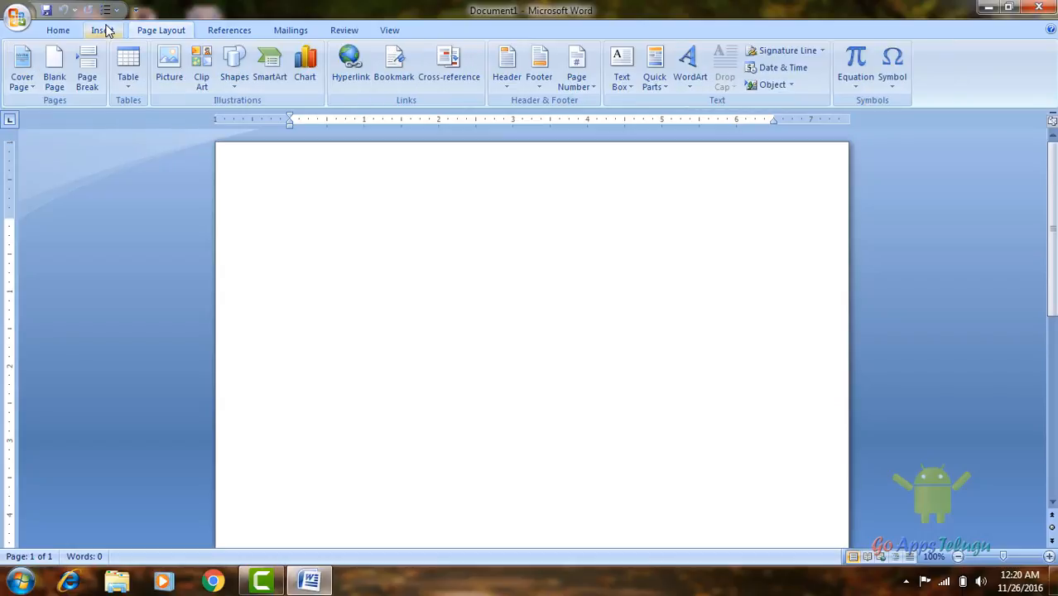
click(169, 62)
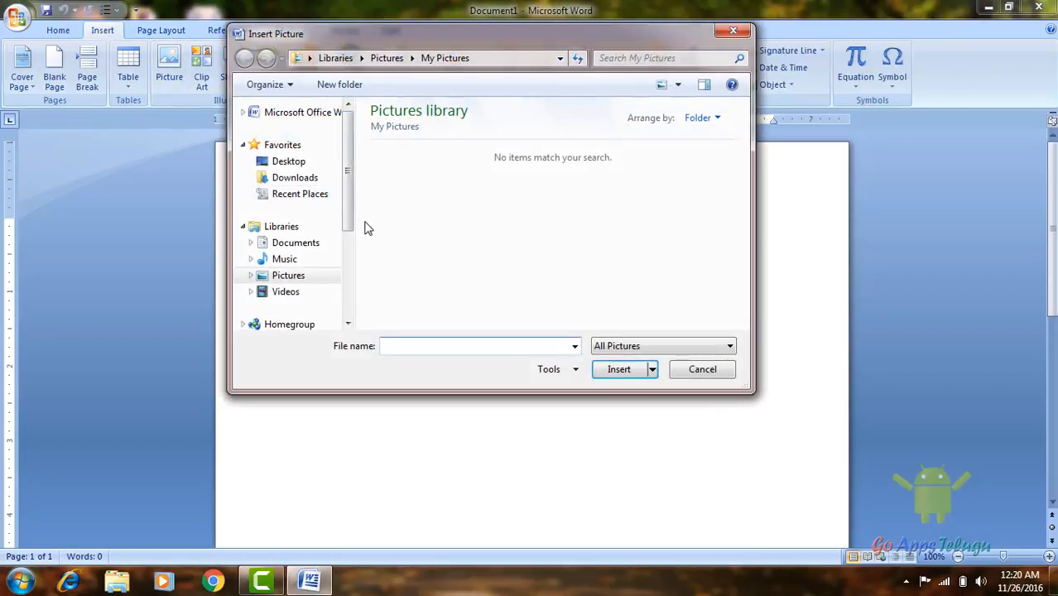
click(288, 274)
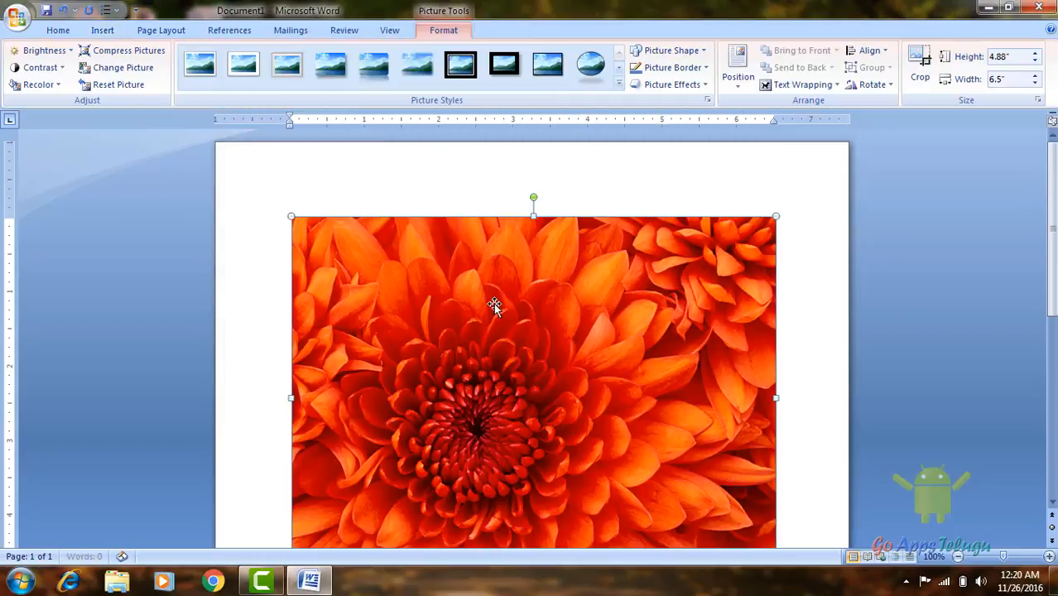
mouse_move(520, 328)
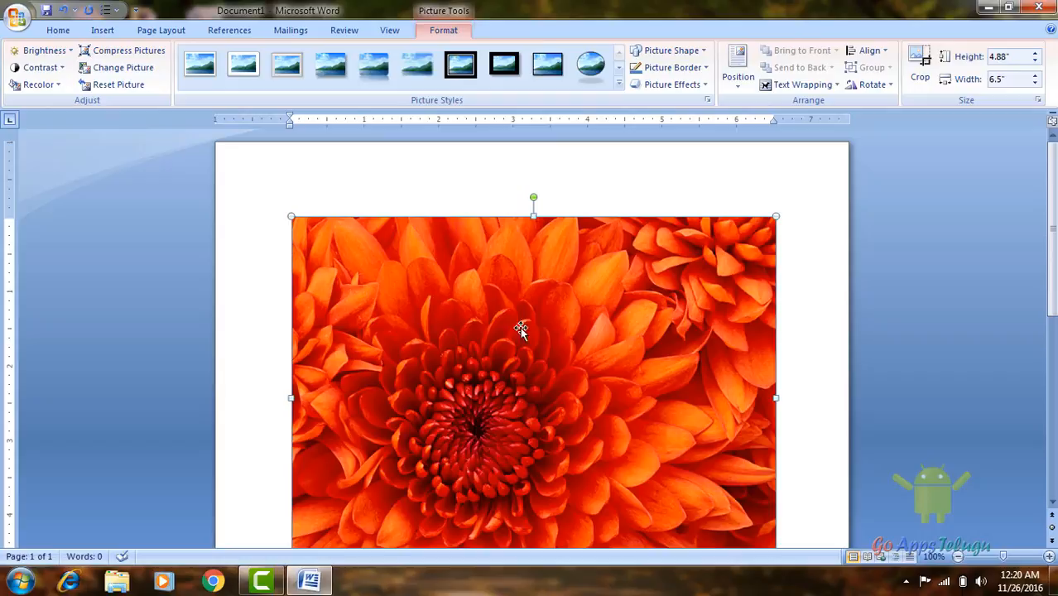
mouse_move(599, 350)
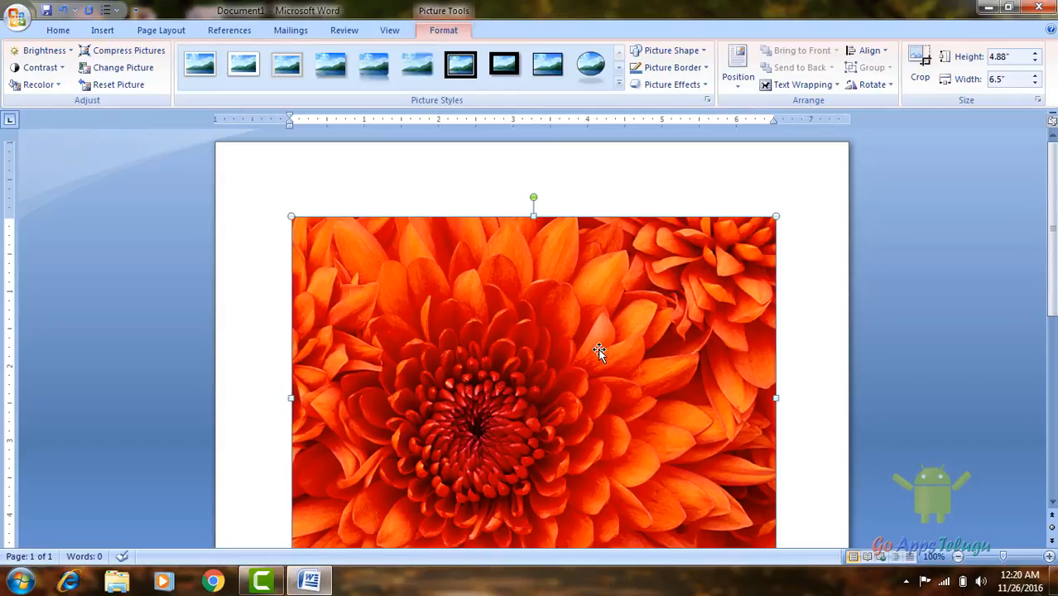
click(161, 29)
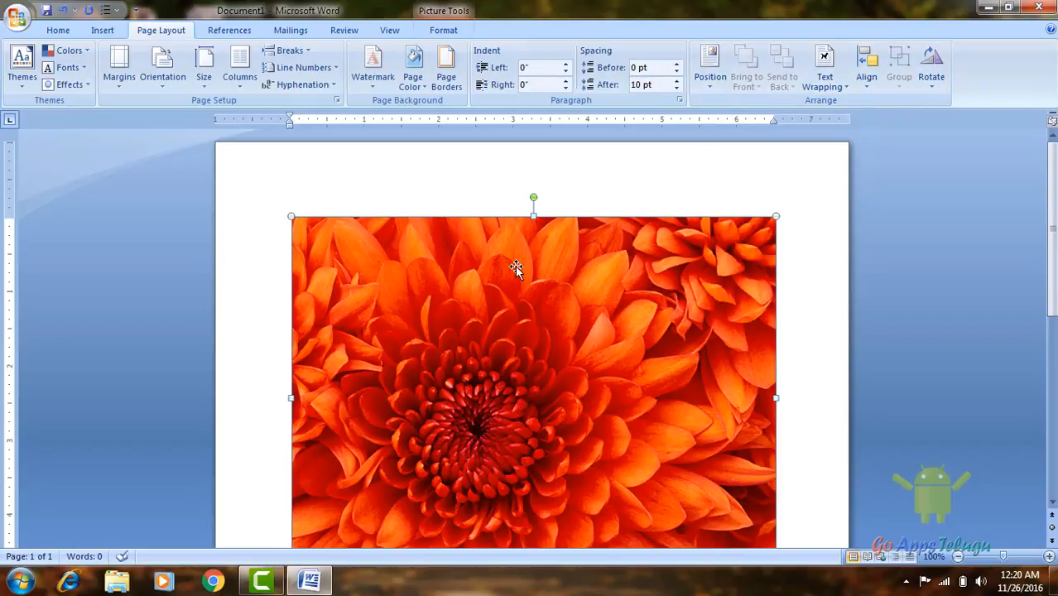
mouse_move(348, 298)
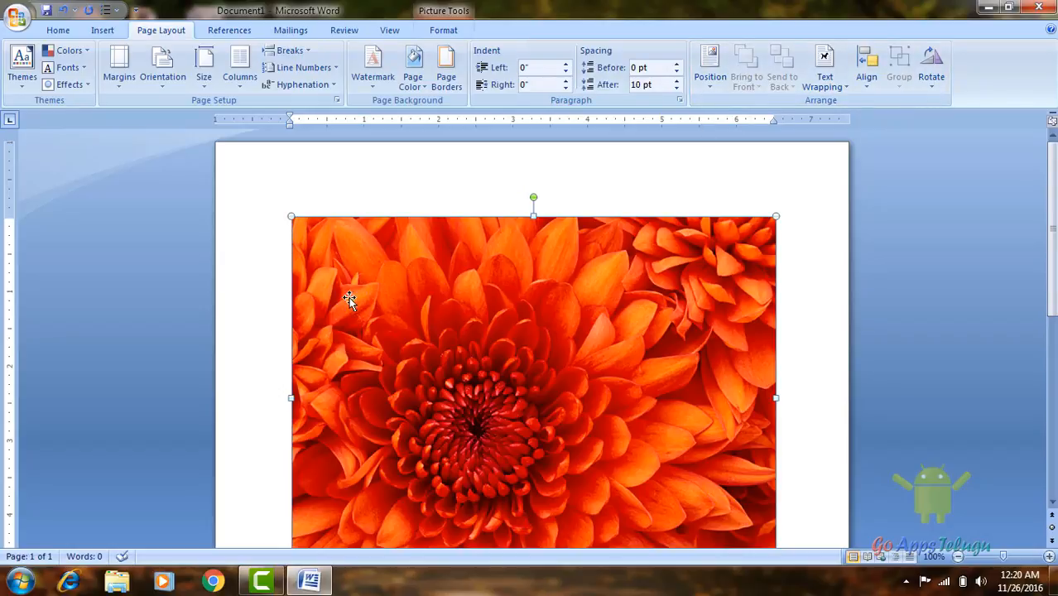
mouse_move(443, 294)
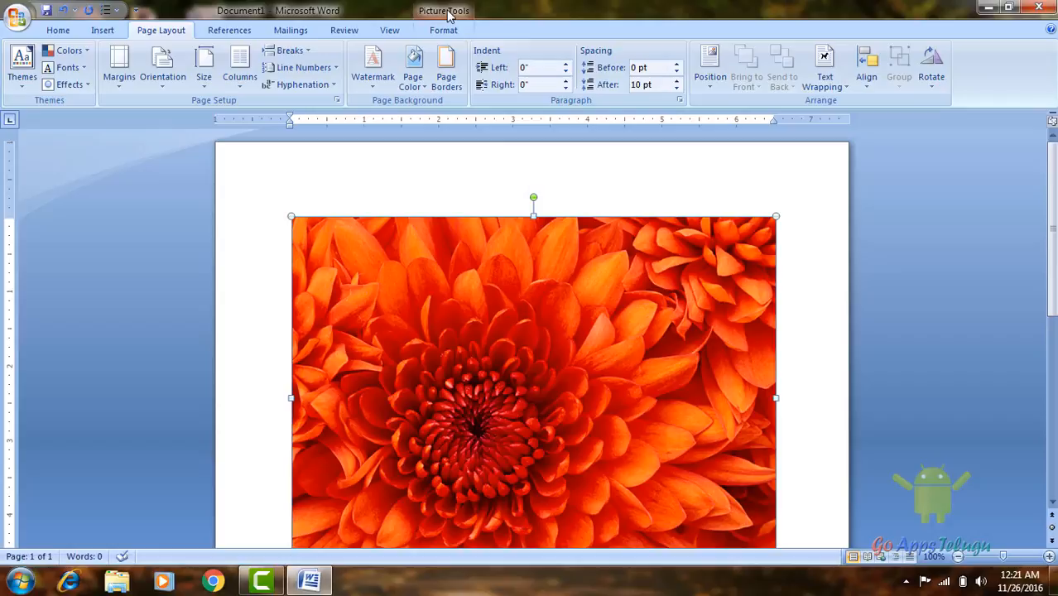
click(443, 30)
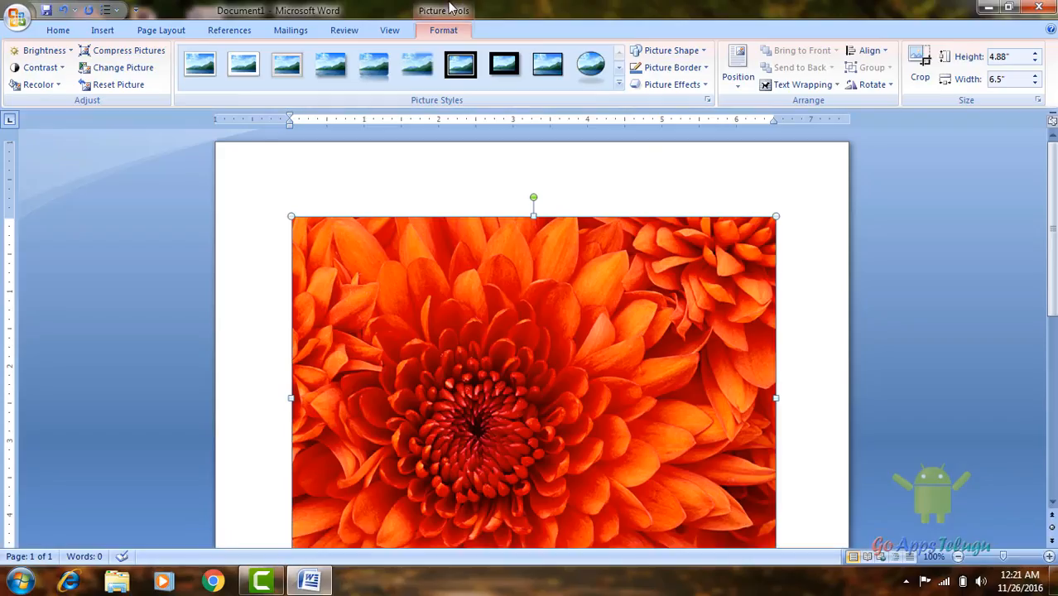
mouse_move(567, 225)
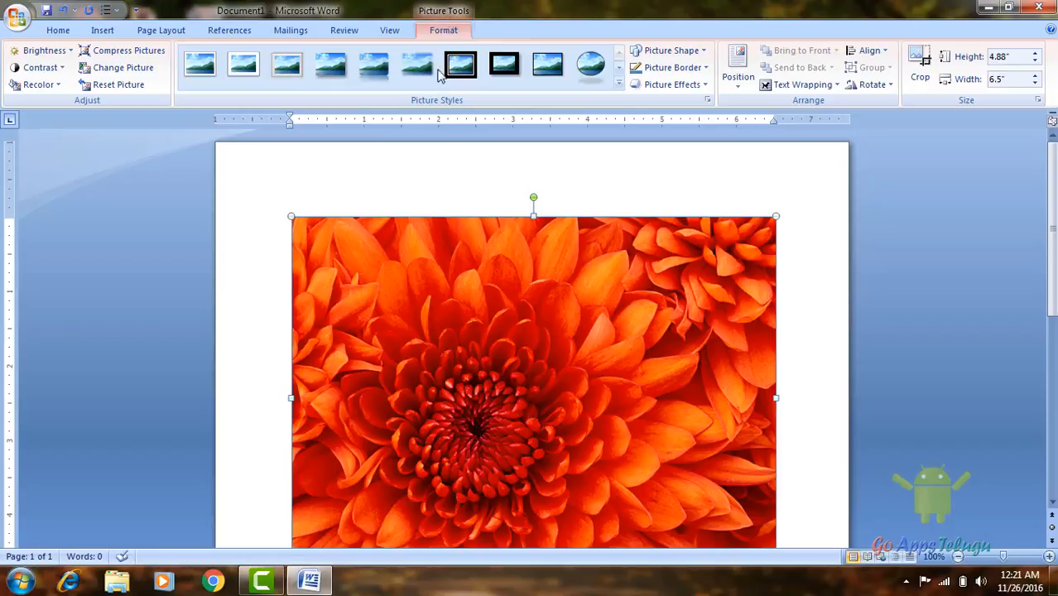
mouse_move(612, 248)
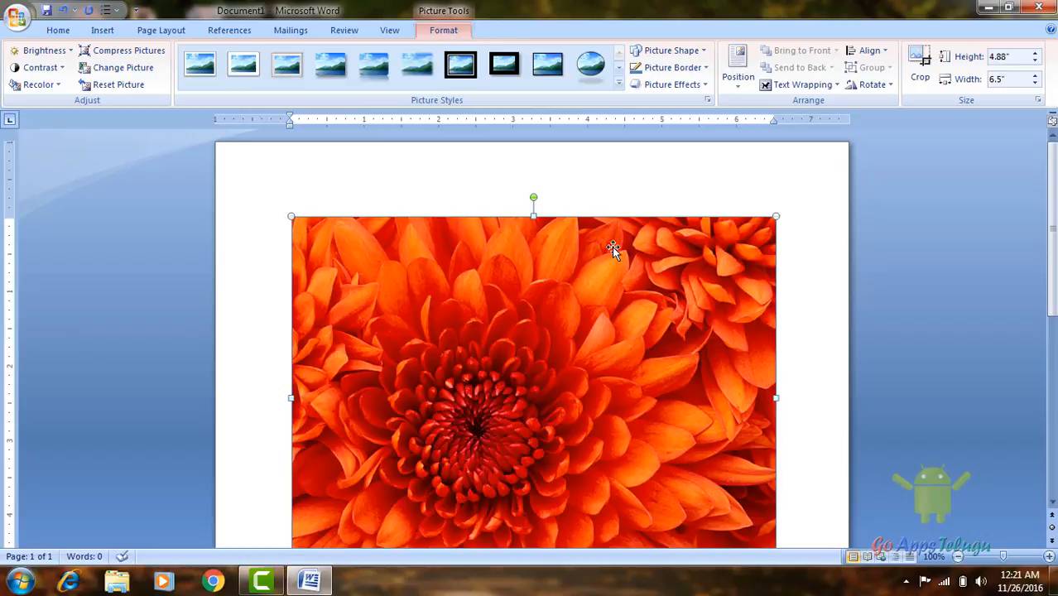
mouse_move(464, 6)
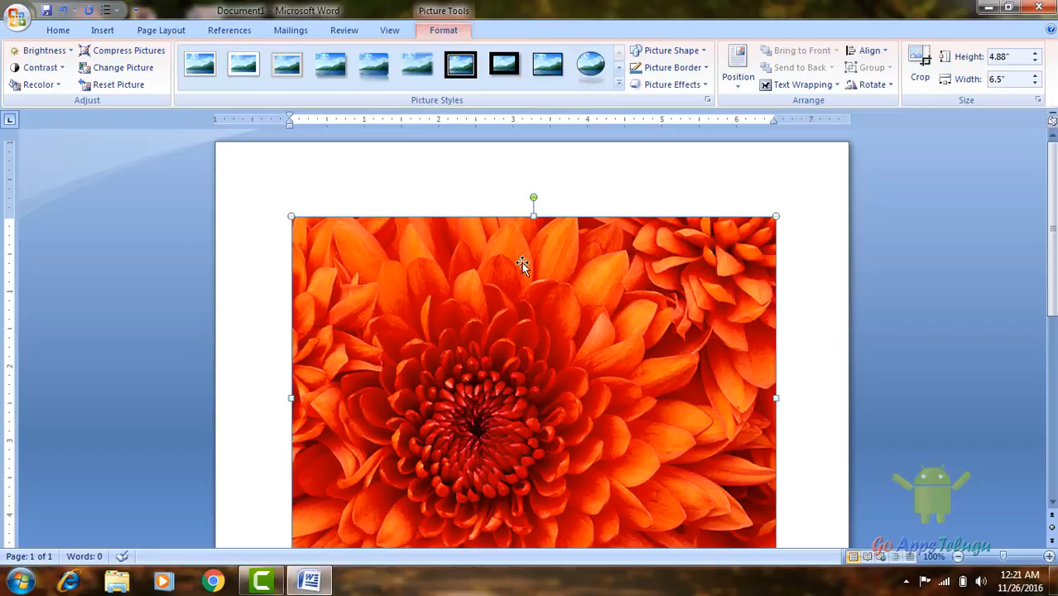
Try placing the flower picture at top centre with square text wrapping
click(160, 30)
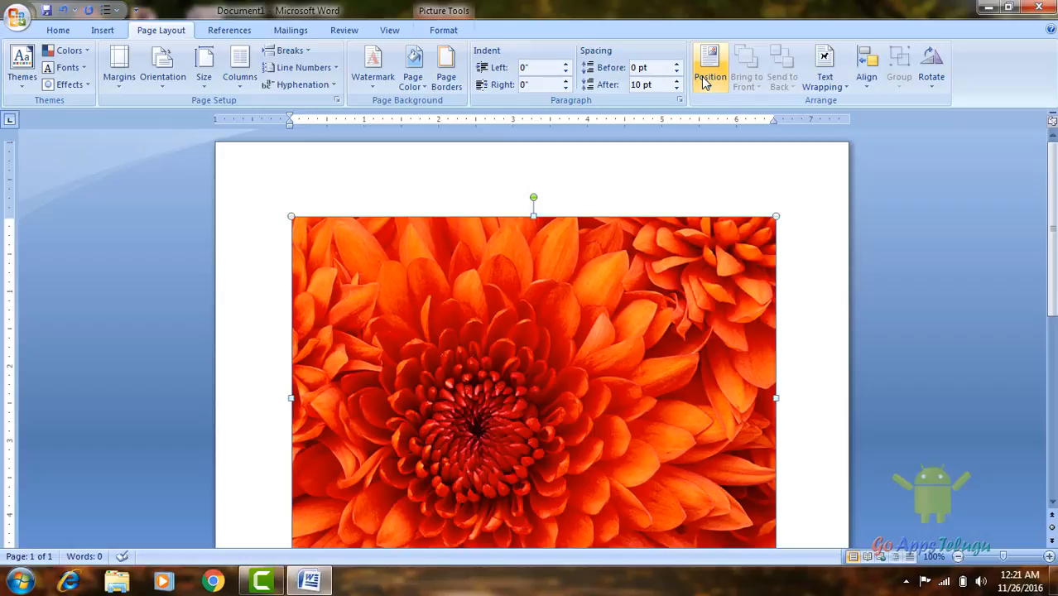
click(709, 66)
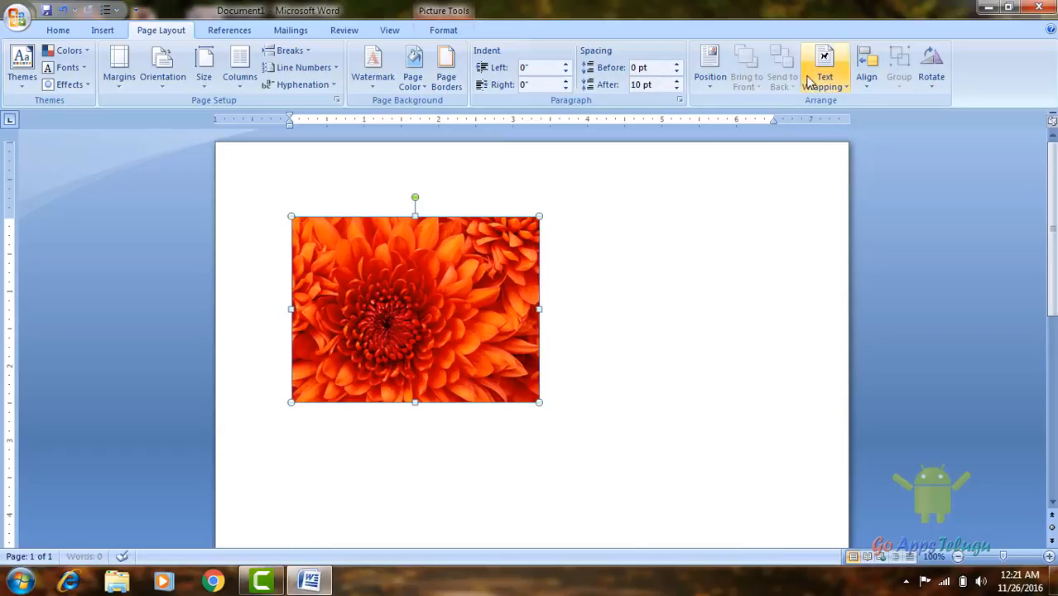
click(709, 66)
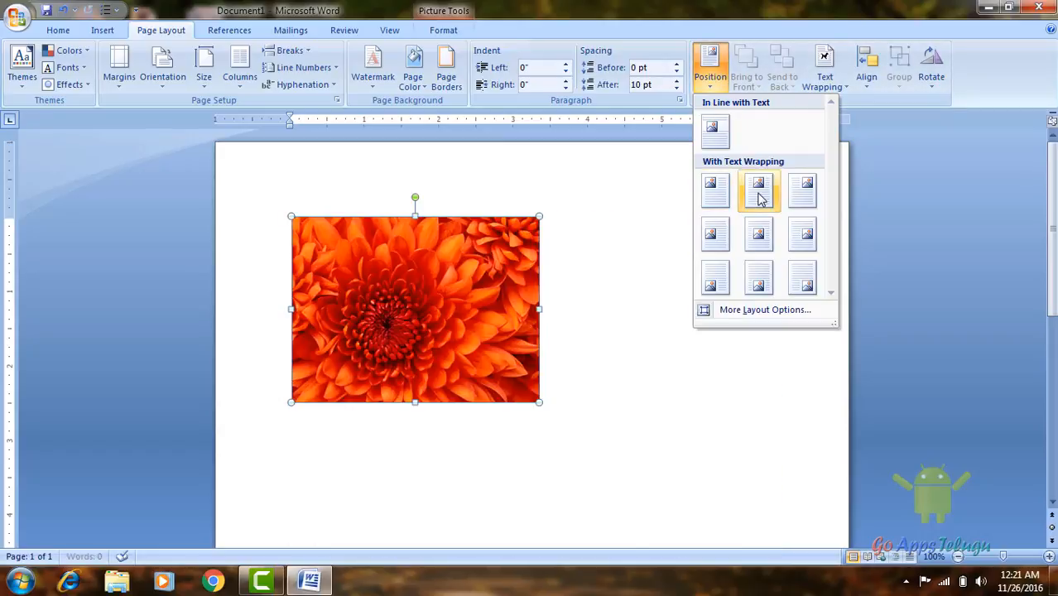
click(758, 191)
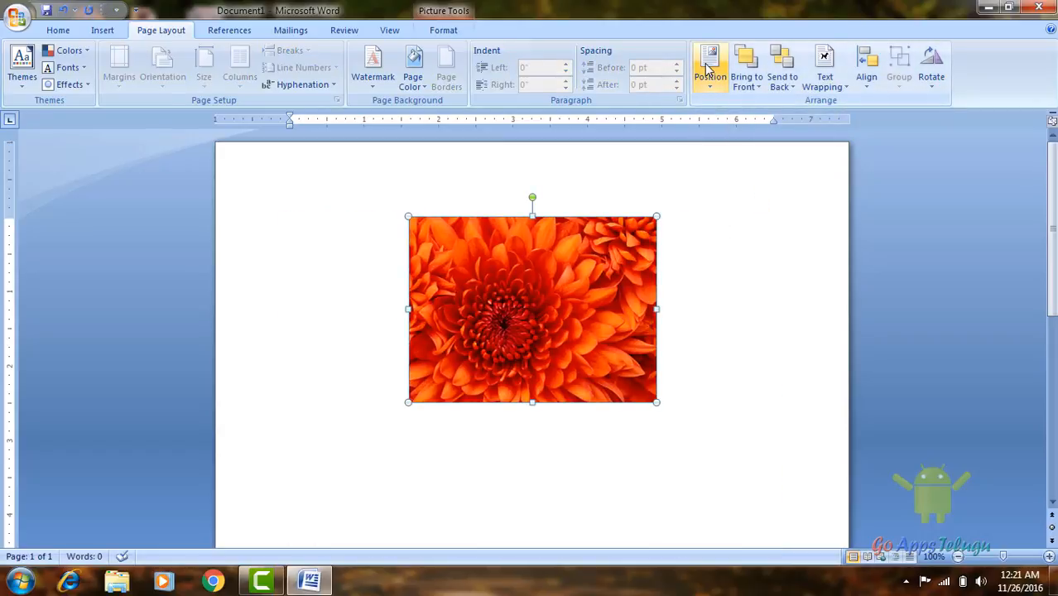
mouse_move(709, 66)
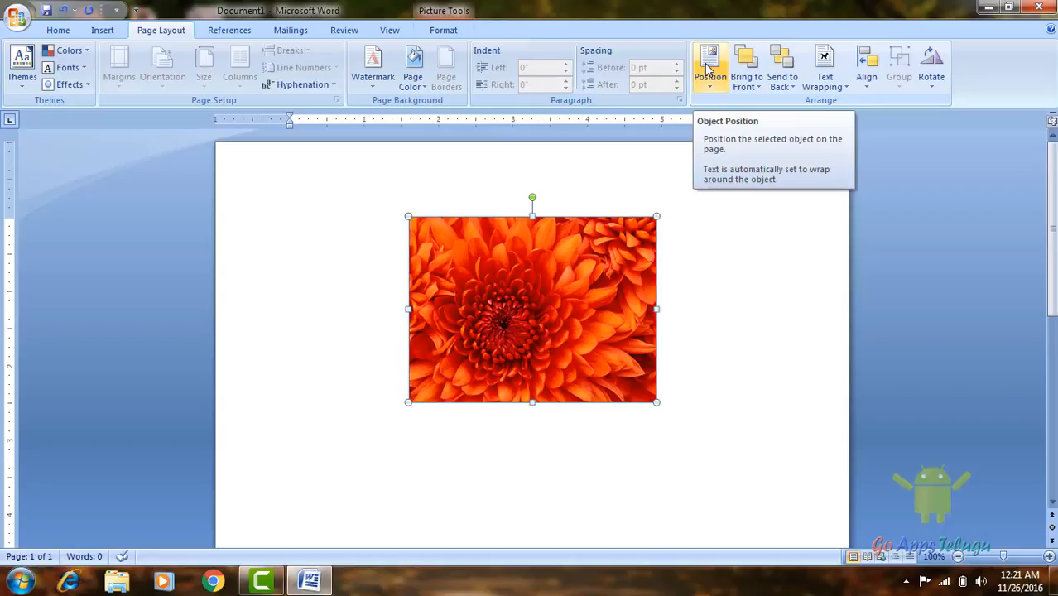
Position the picture at bottom centre of the page with square text wrapping
click(710, 67)
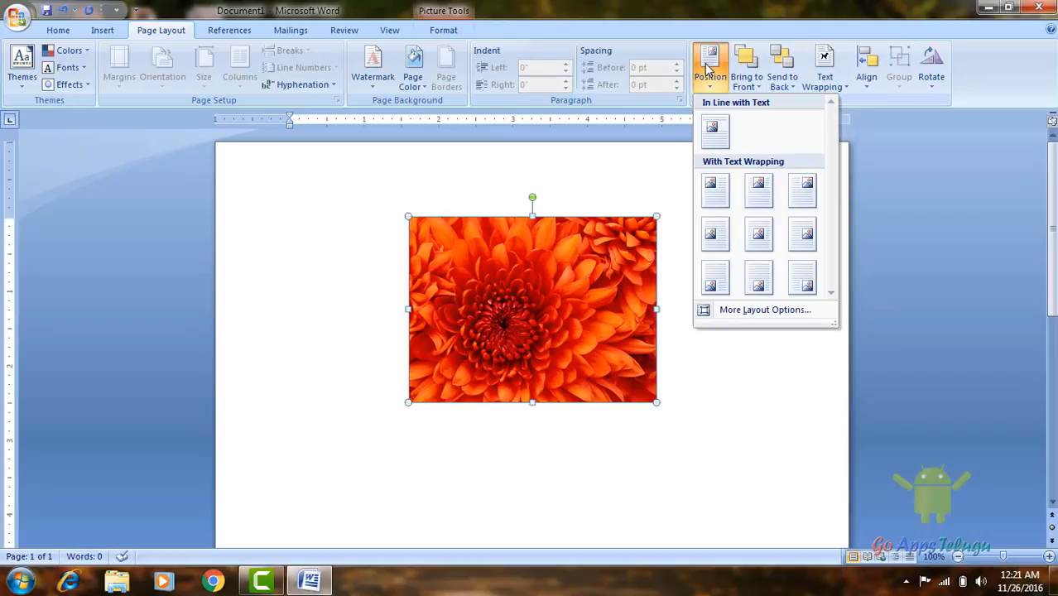
click(714, 278)
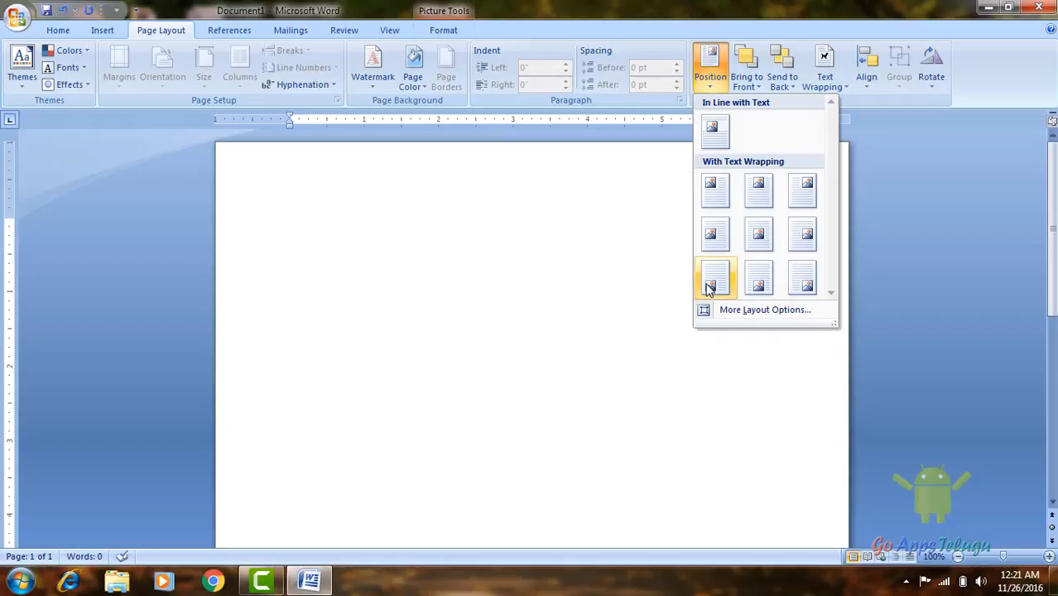
mouse_move(758, 278)
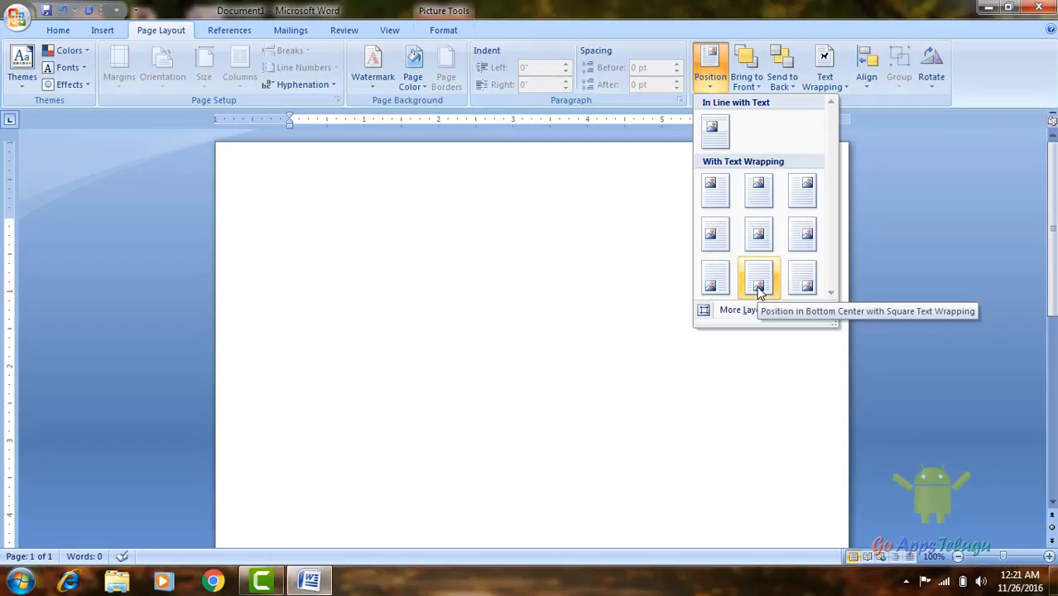
click(758, 276)
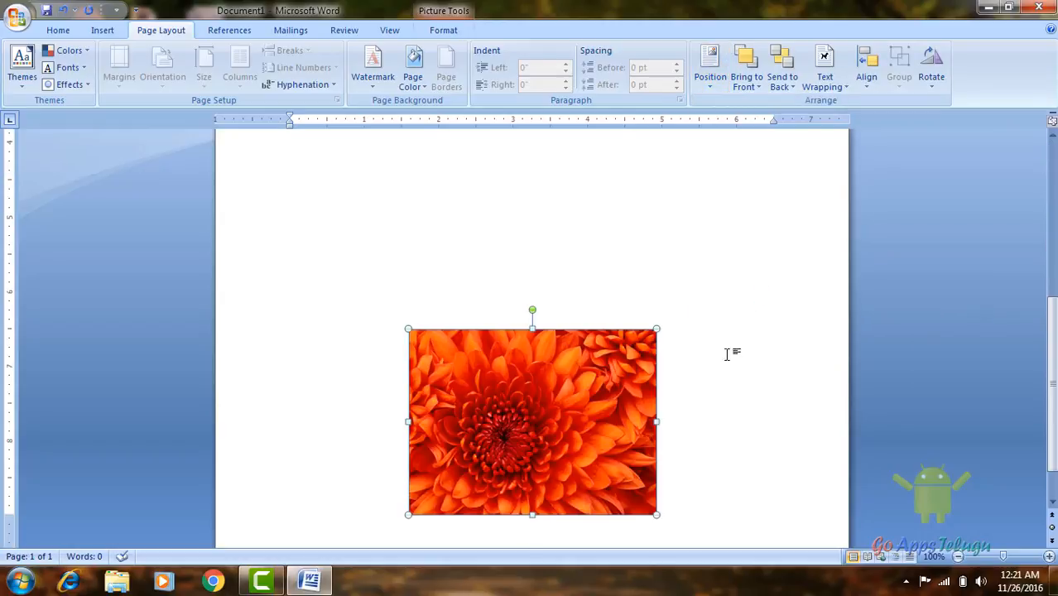
click(709, 65)
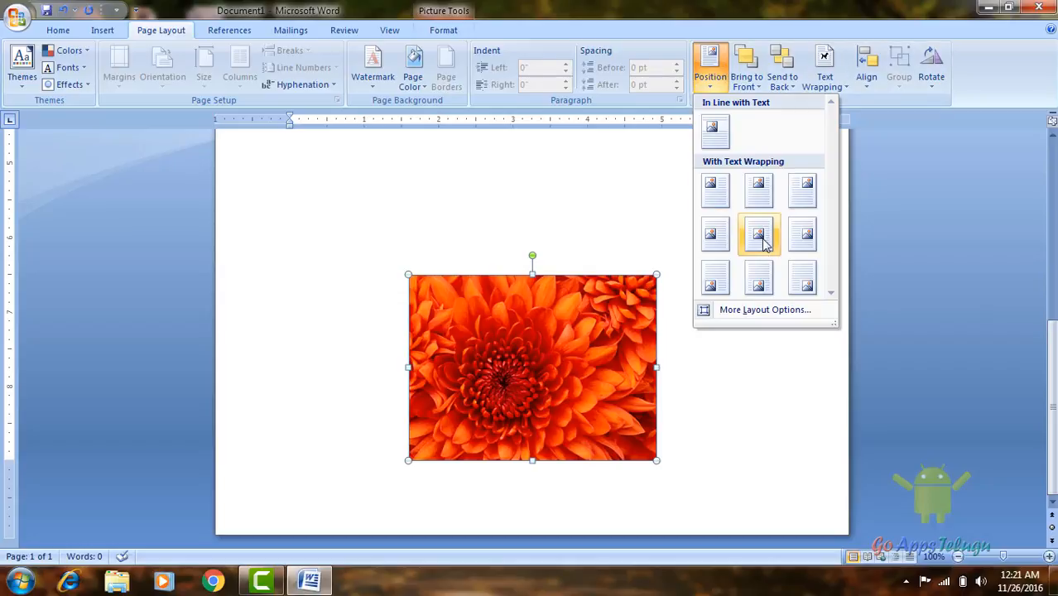
click(757, 235)
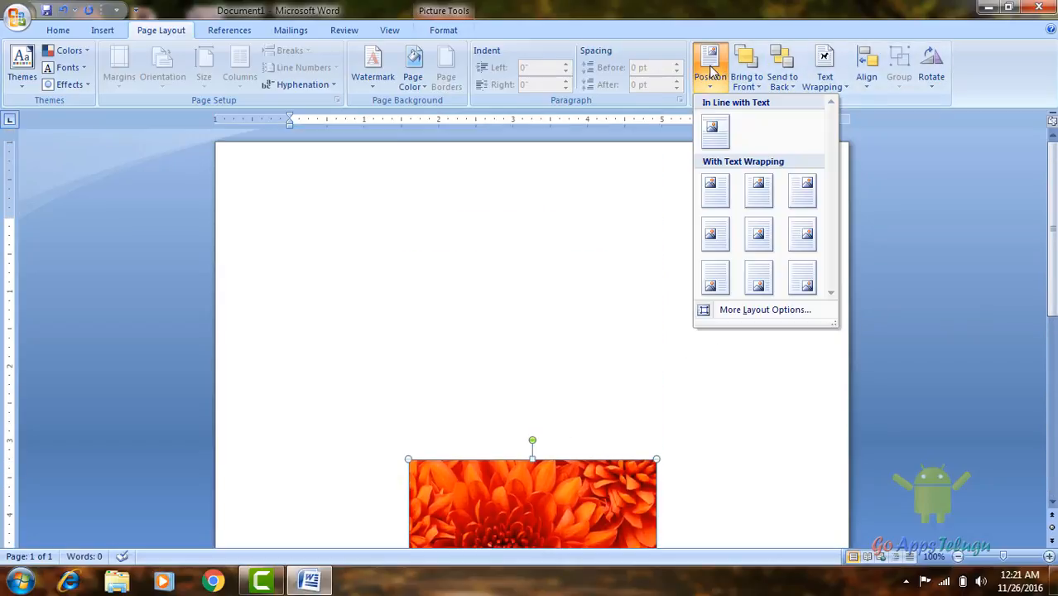
mouse_move(757, 234)
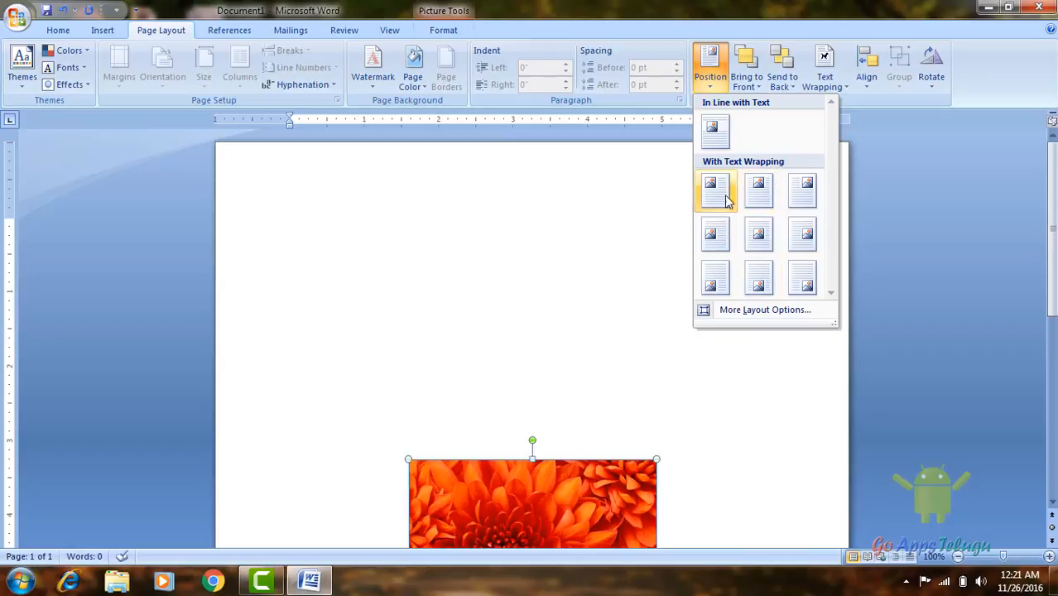
click(714, 233)
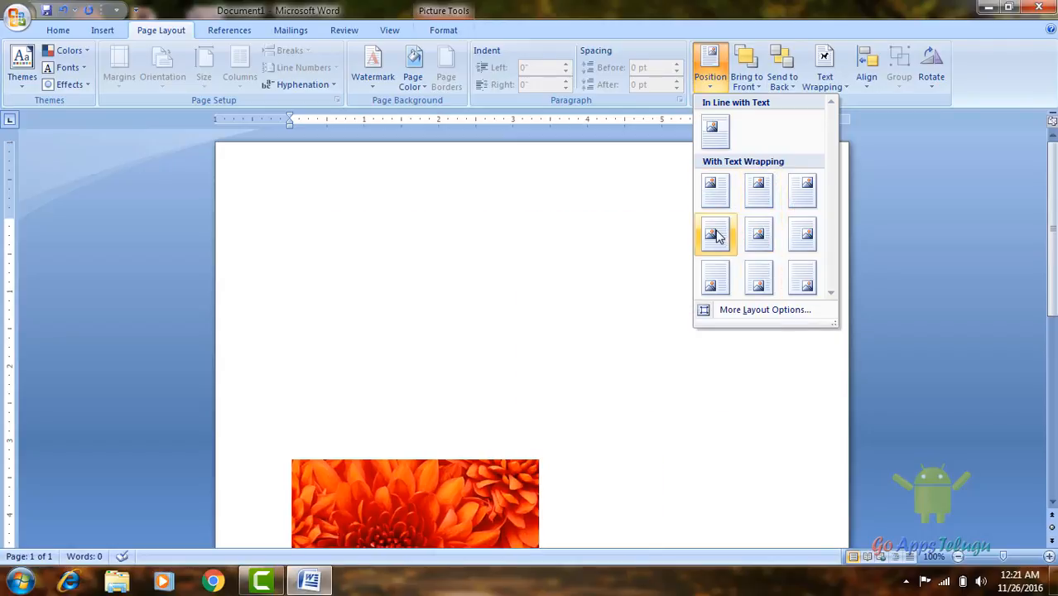
click(715, 234)
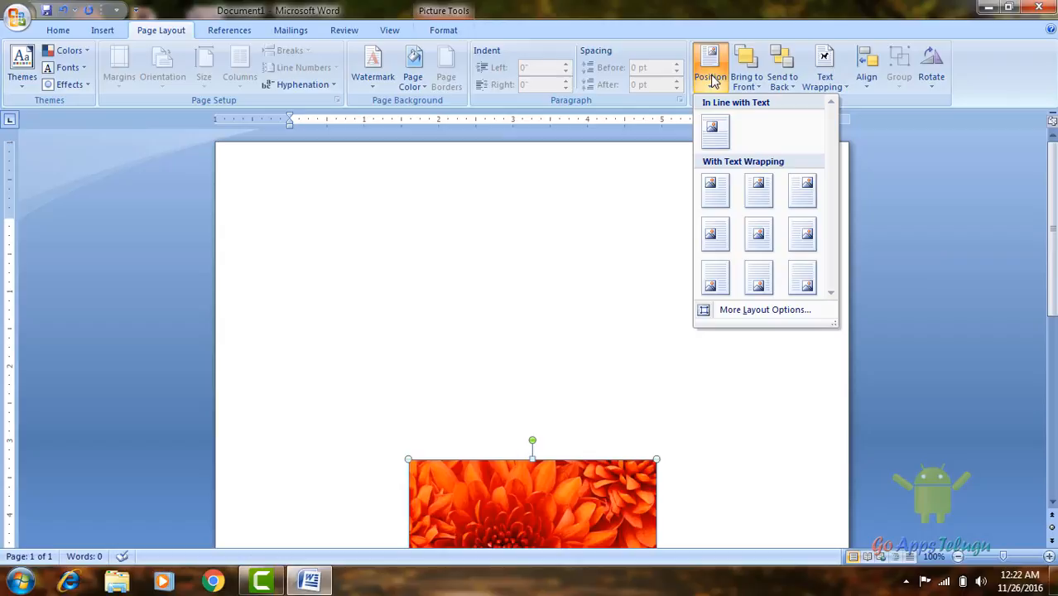
click(746, 66)
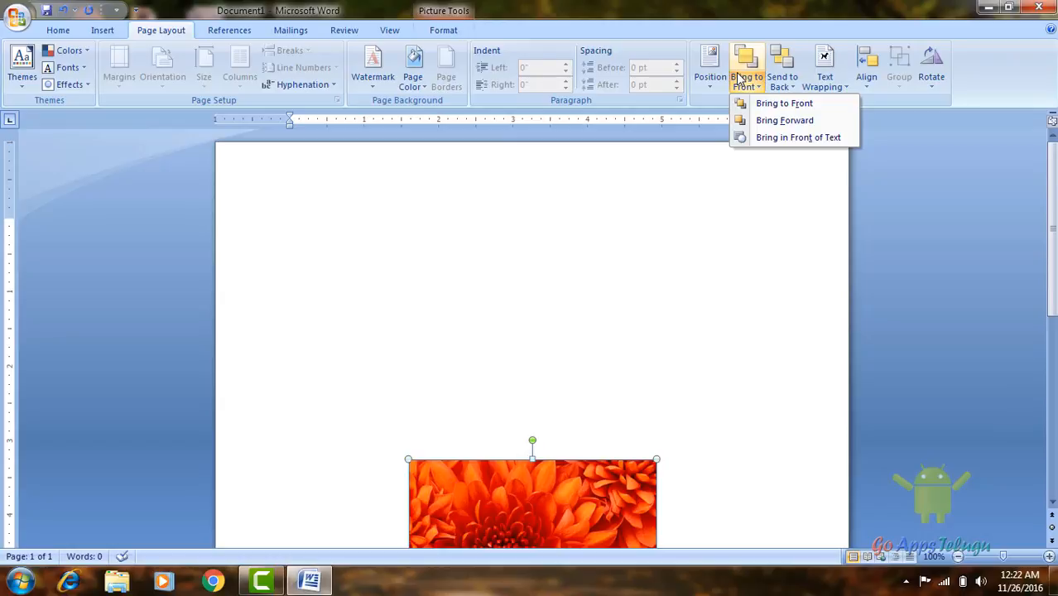
mouse_move(783, 103)
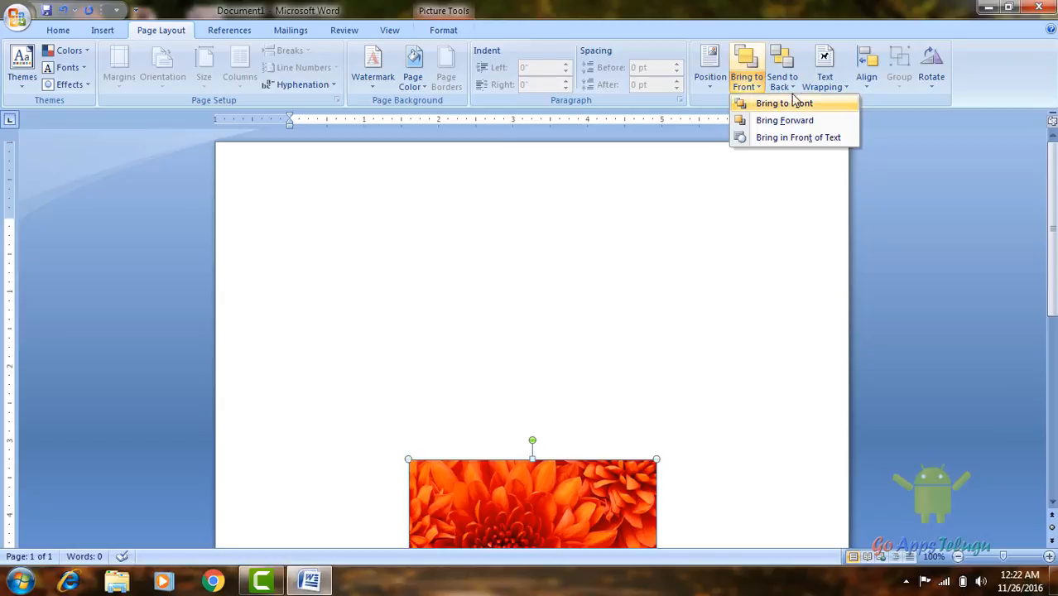
Bring the flower picture to the front and start typing the greeting above it
click(781, 66)
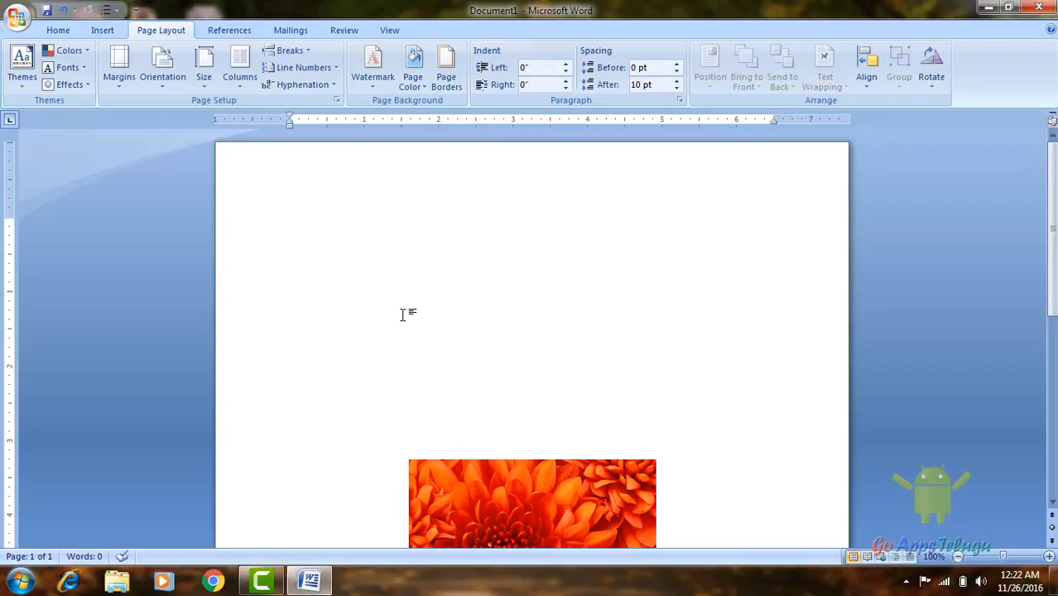
click(402, 302)
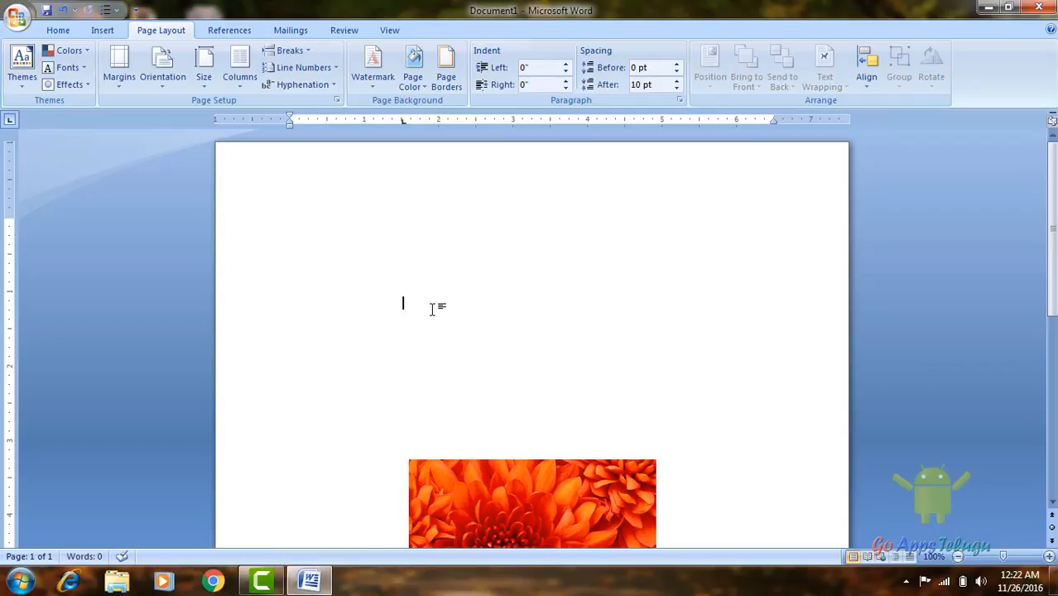
text(Madha)
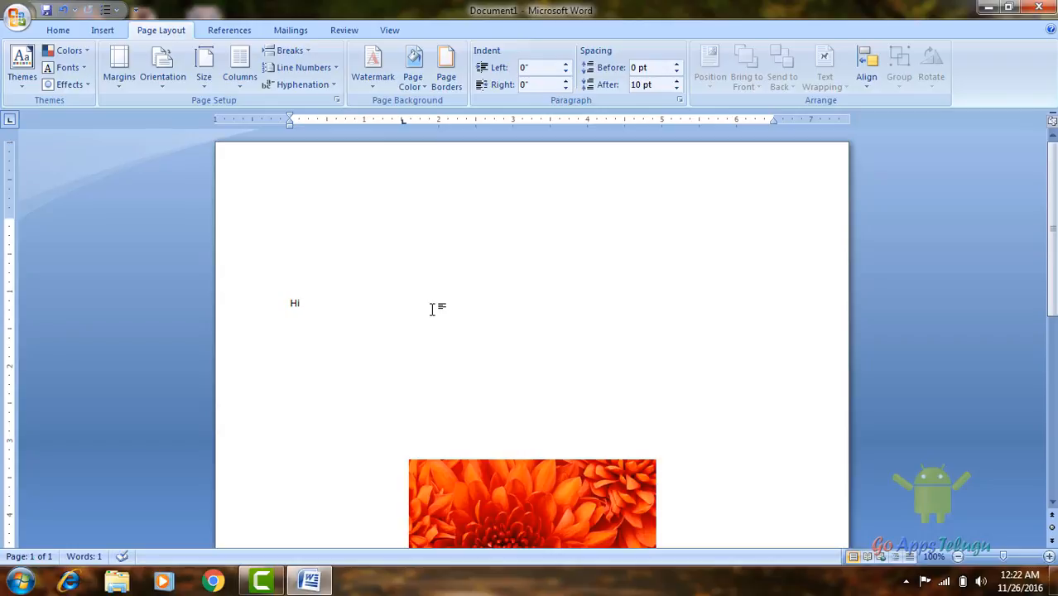
Finish typing 'madhav here' and drag the flower picture up into the greeting line
text(madhav here)
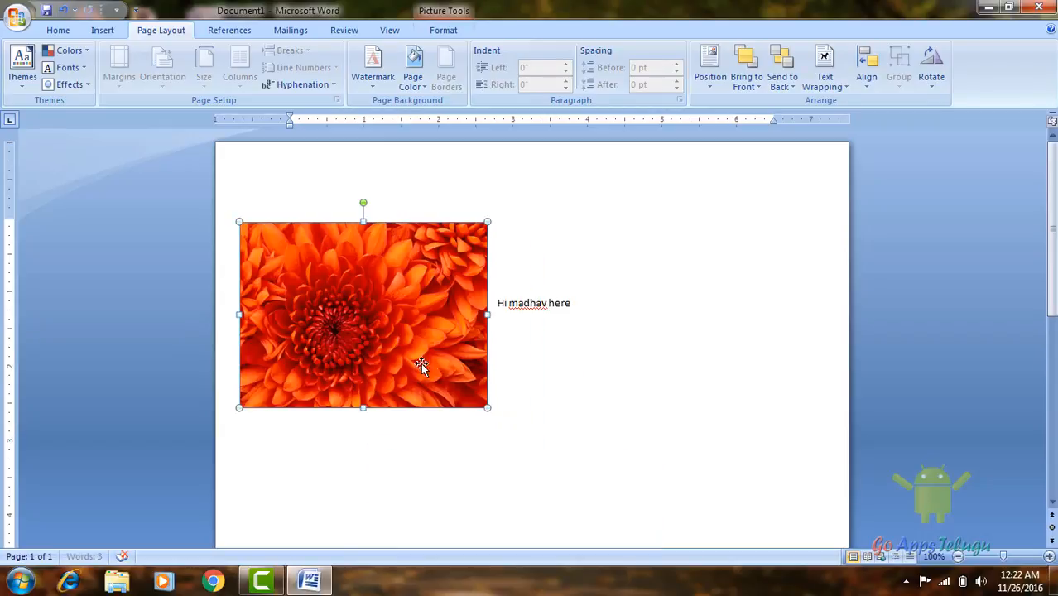
drag(422, 364, 534, 296)
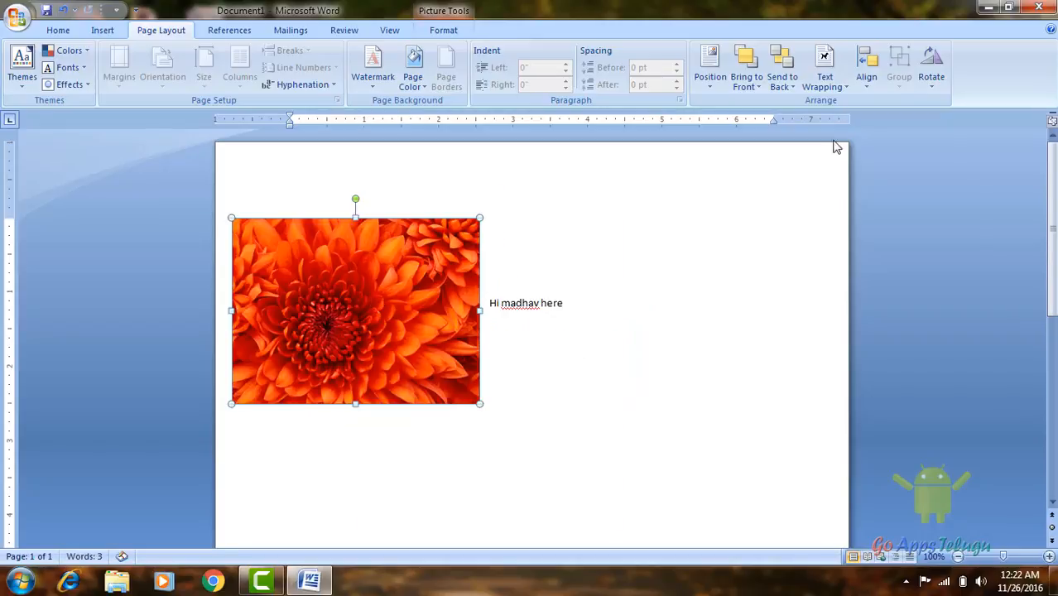
click(781, 76)
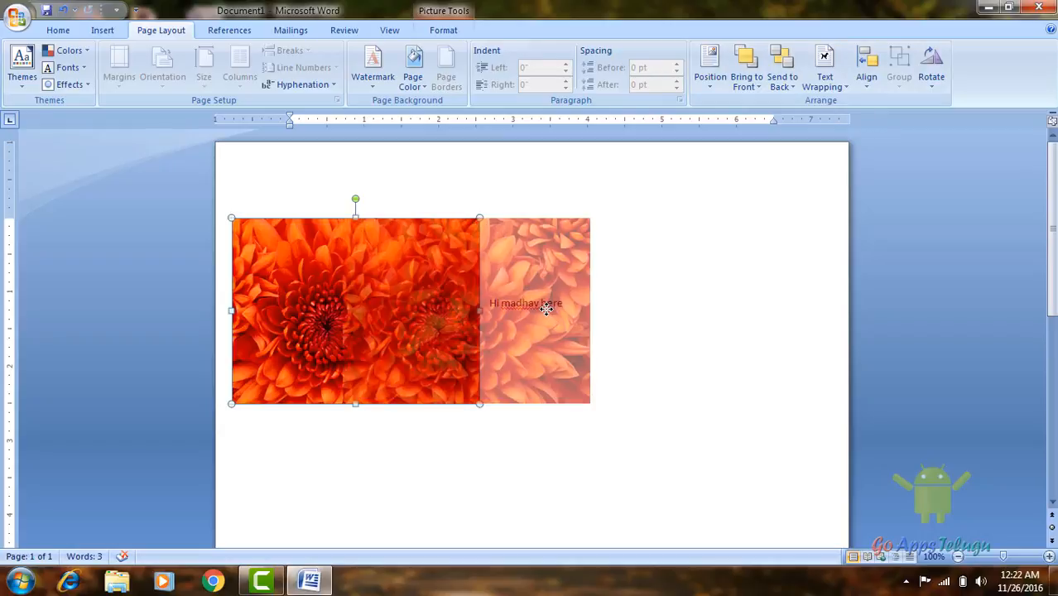
click(781, 66)
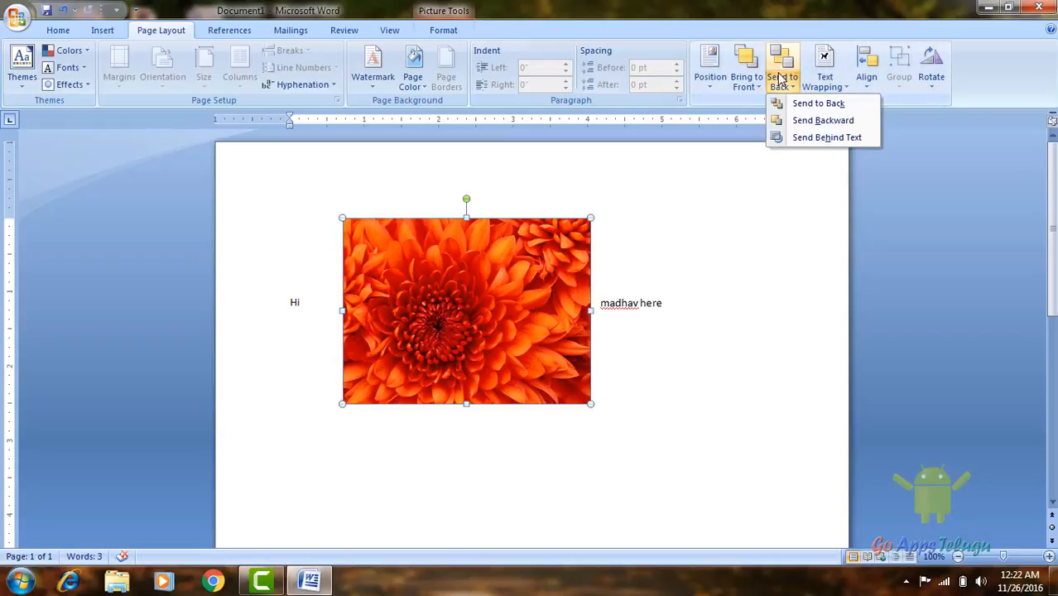
mouse_move(823, 120)
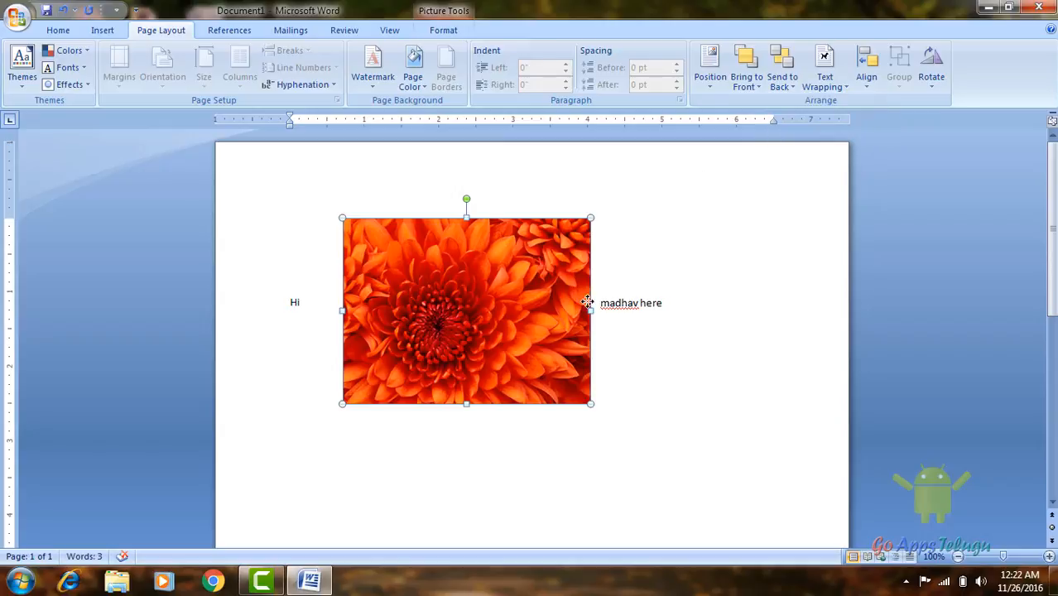
Drag the flower picture underneath the 'Hi madhav here' line so the text shows on top
drag(466, 312, 329, 294)
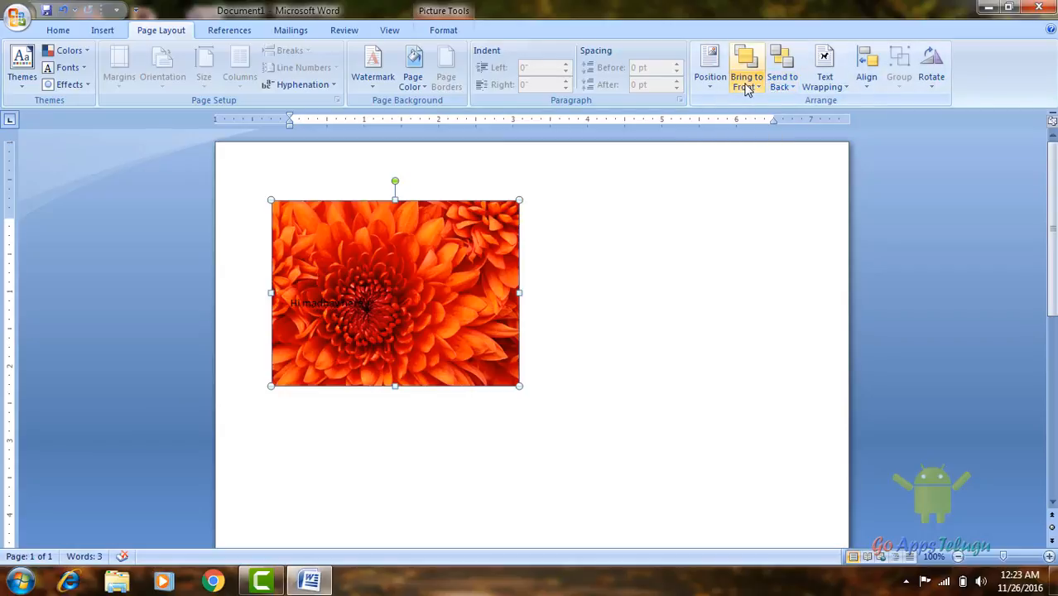
mouse_move(782, 70)
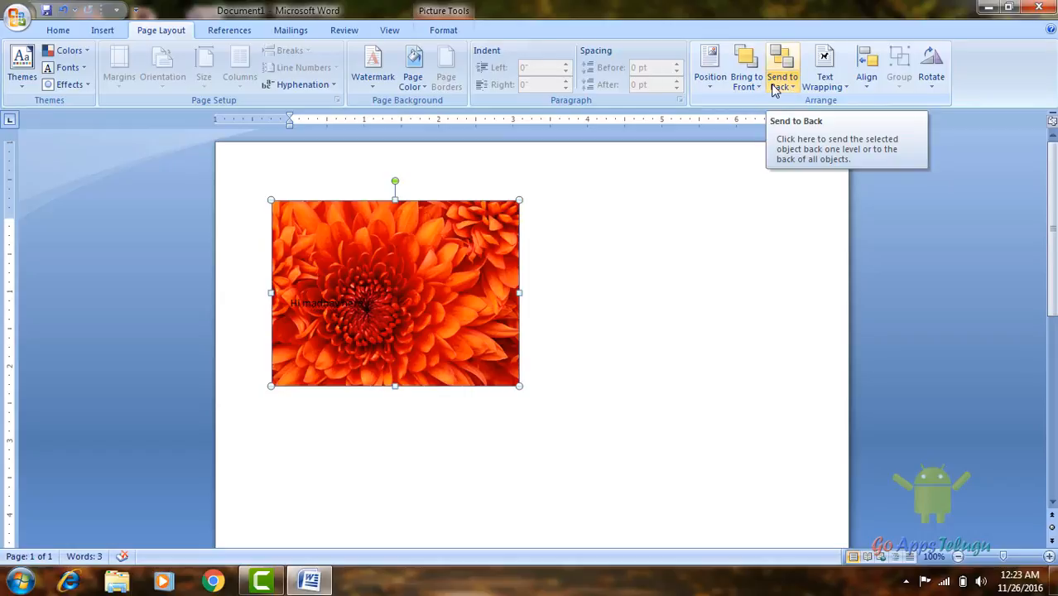
mouse_move(825, 71)
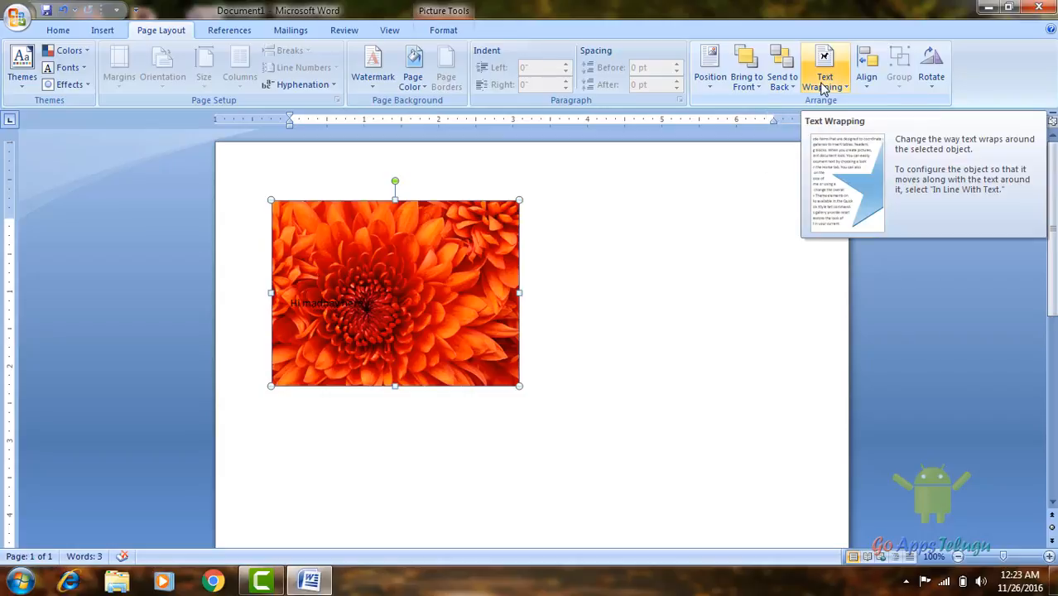
Move the flower picture back beside the greeting and set its wrapping to Behind Text
click(824, 70)
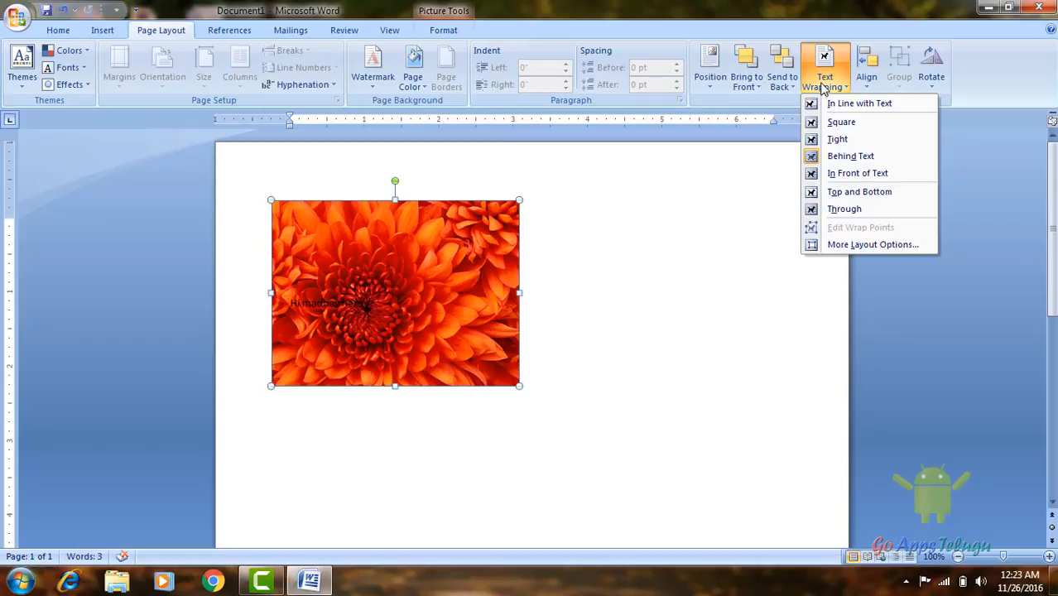
mouse_move(824, 89)
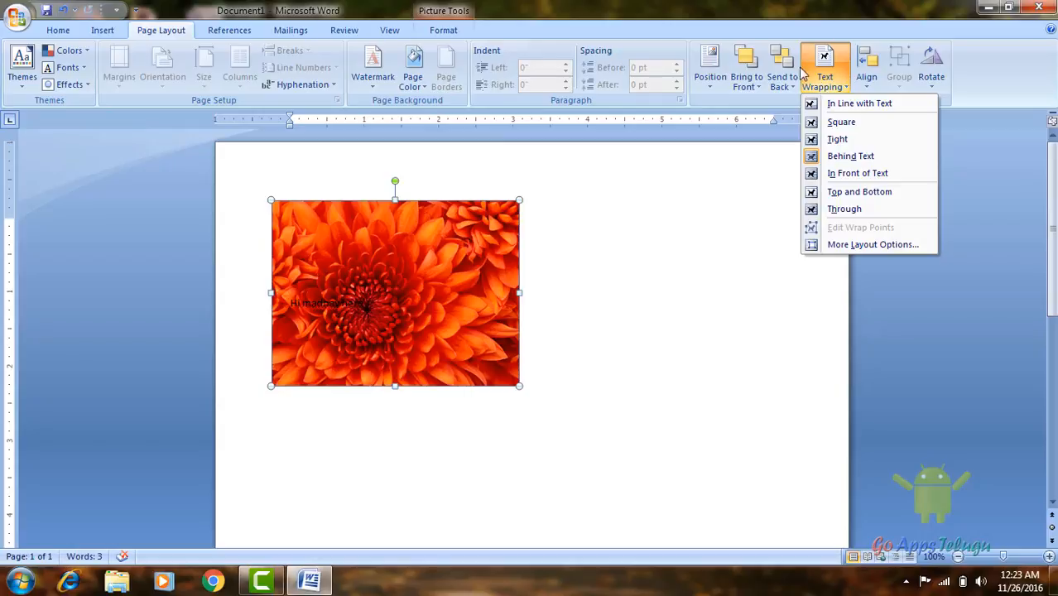
mouse_move(838, 139)
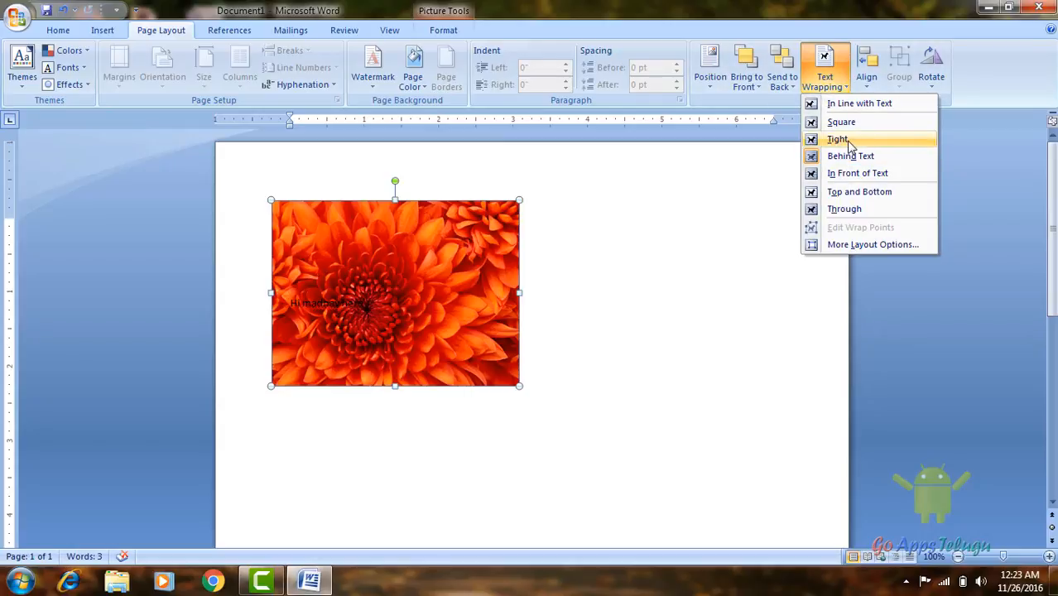
click(837, 139)
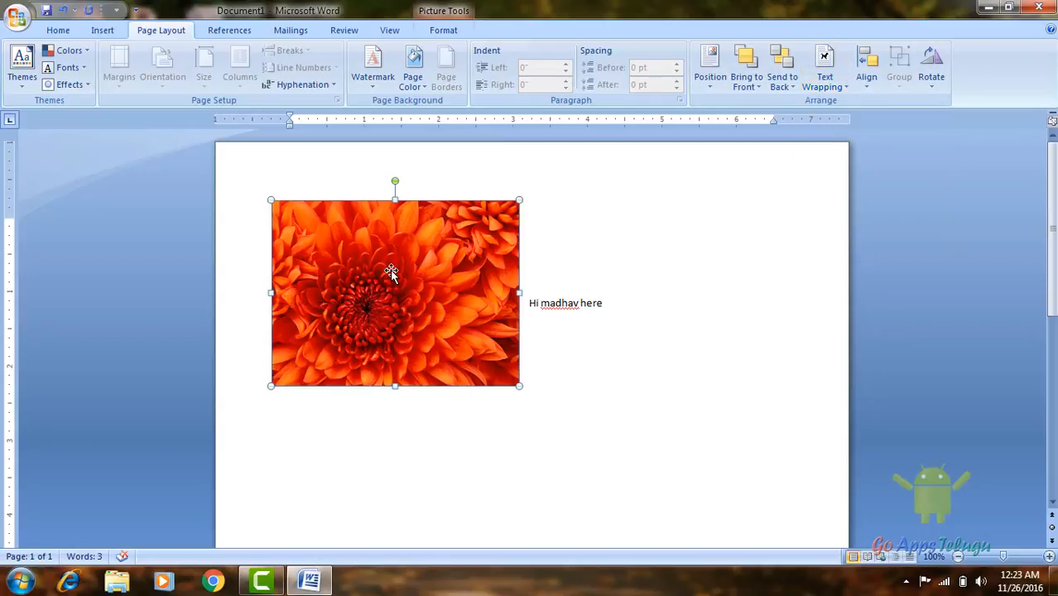
mouse_move(452, 317)
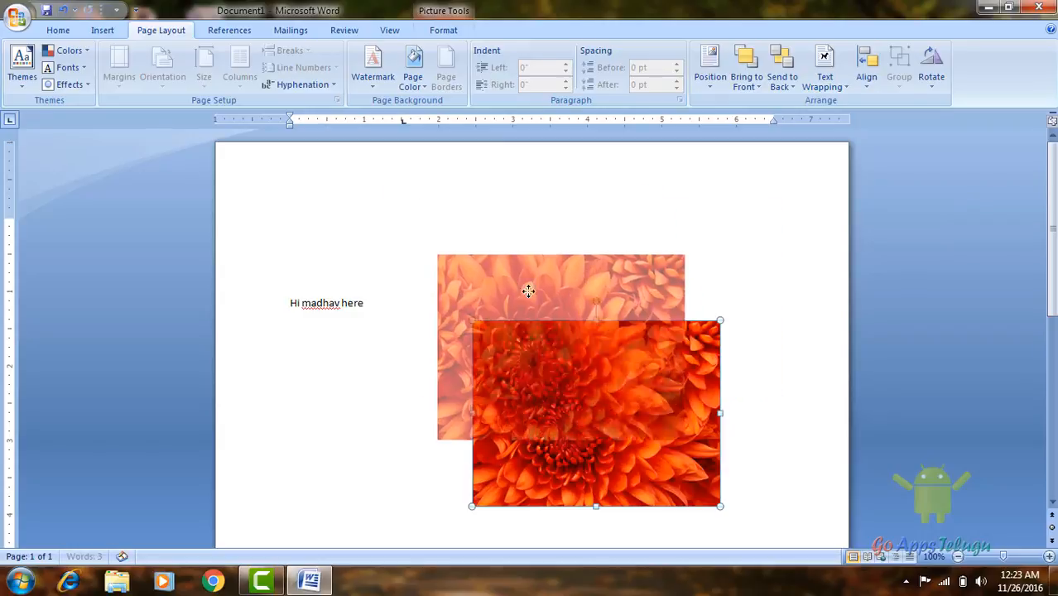
drag(595, 411, 685, 323)
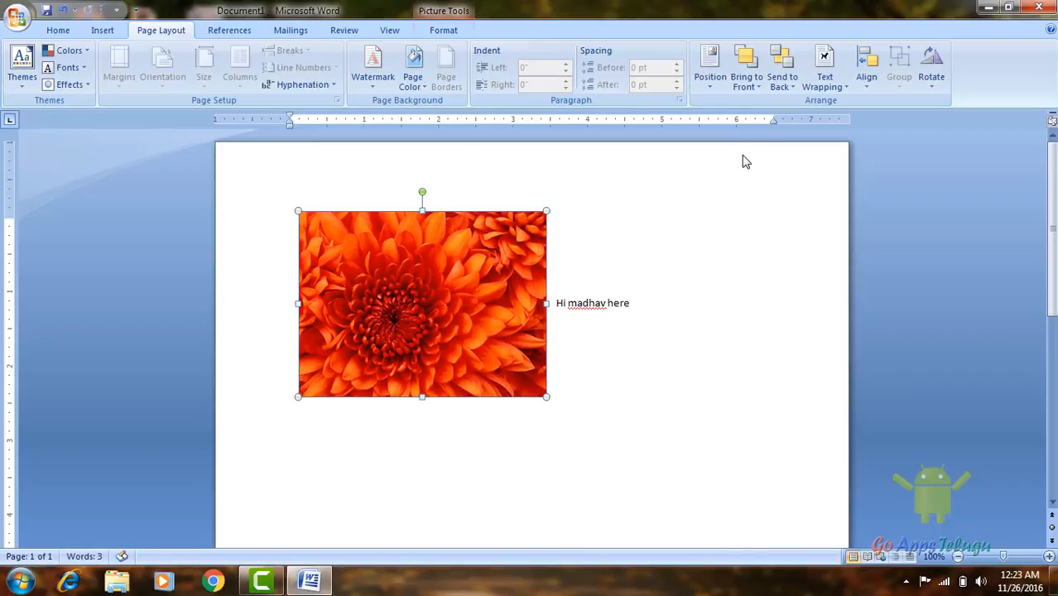
click(824, 66)
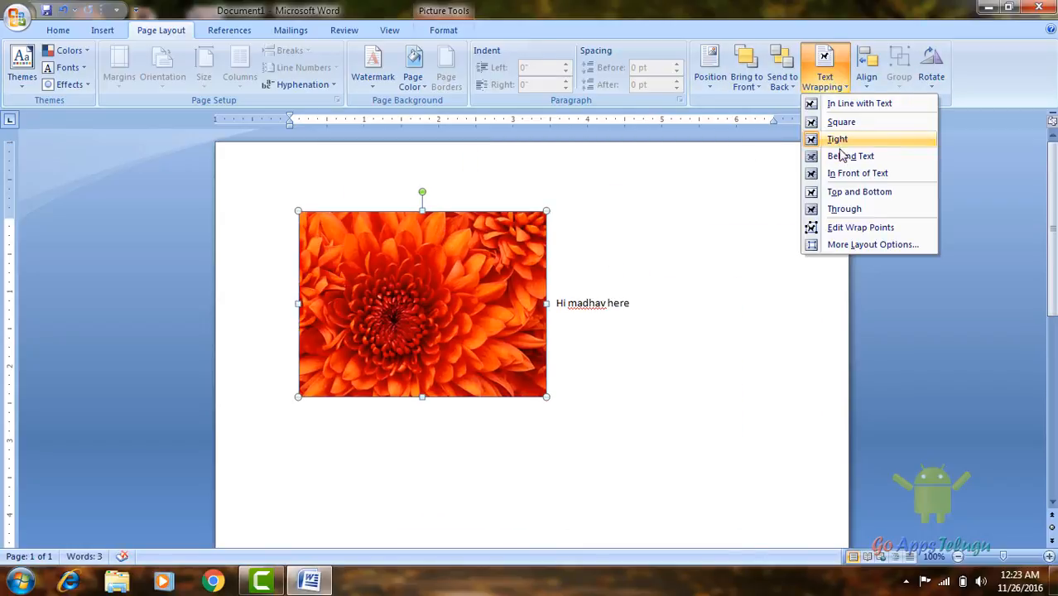
click(857, 172)
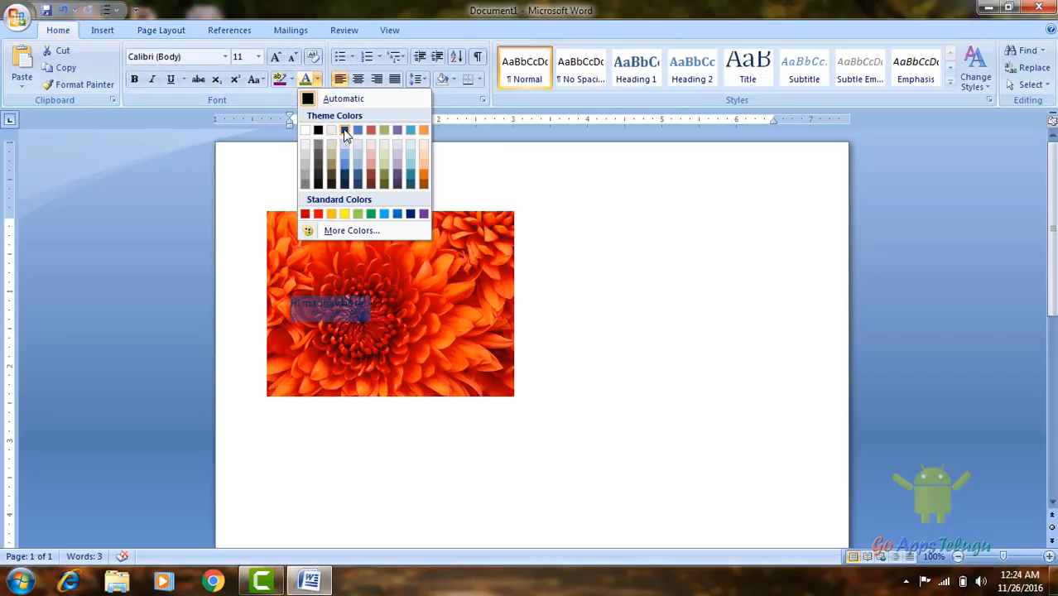
Darken the greeting's font colour and set the picture's wrapping to In Front of Text
click(345, 130)
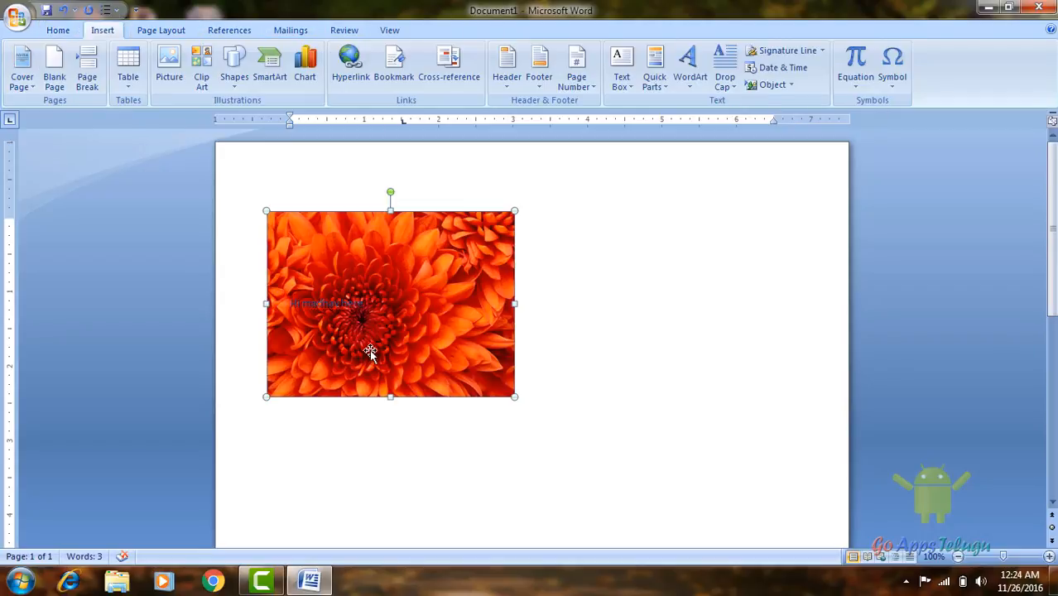
click(797, 85)
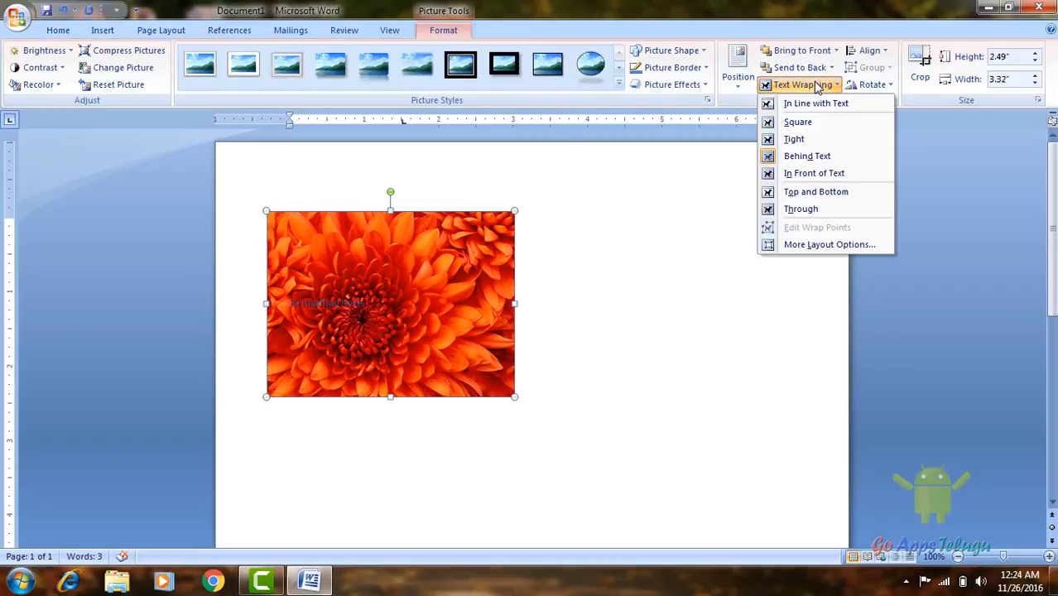
click(160, 30)
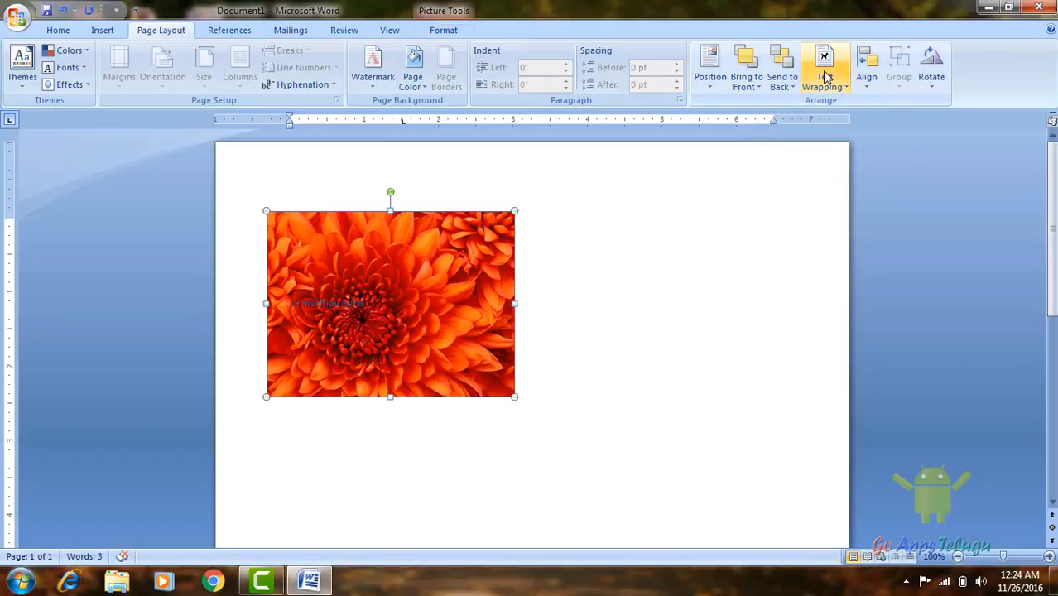
click(825, 66)
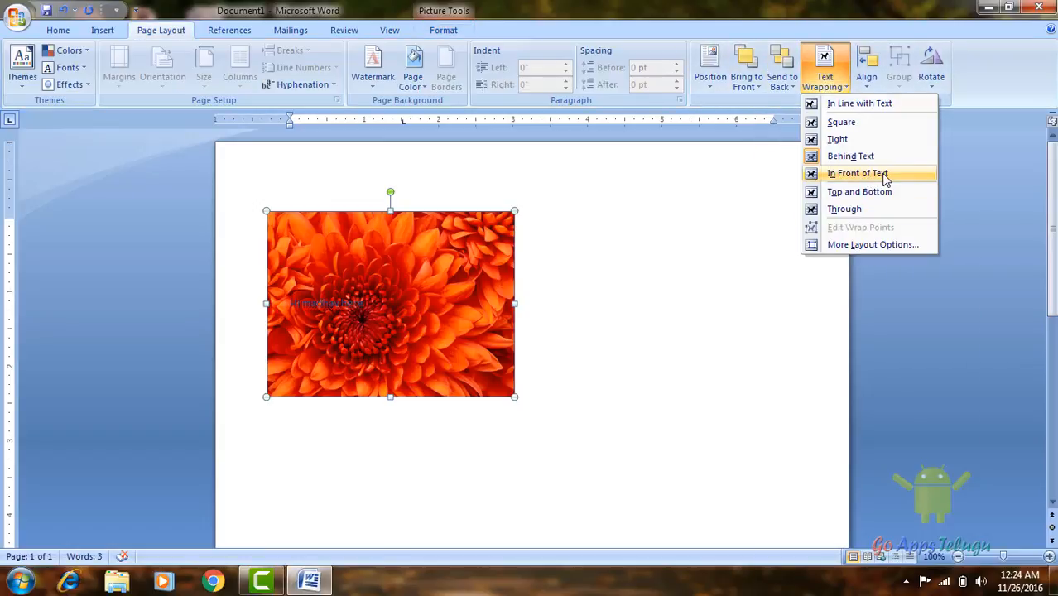
click(856, 172)
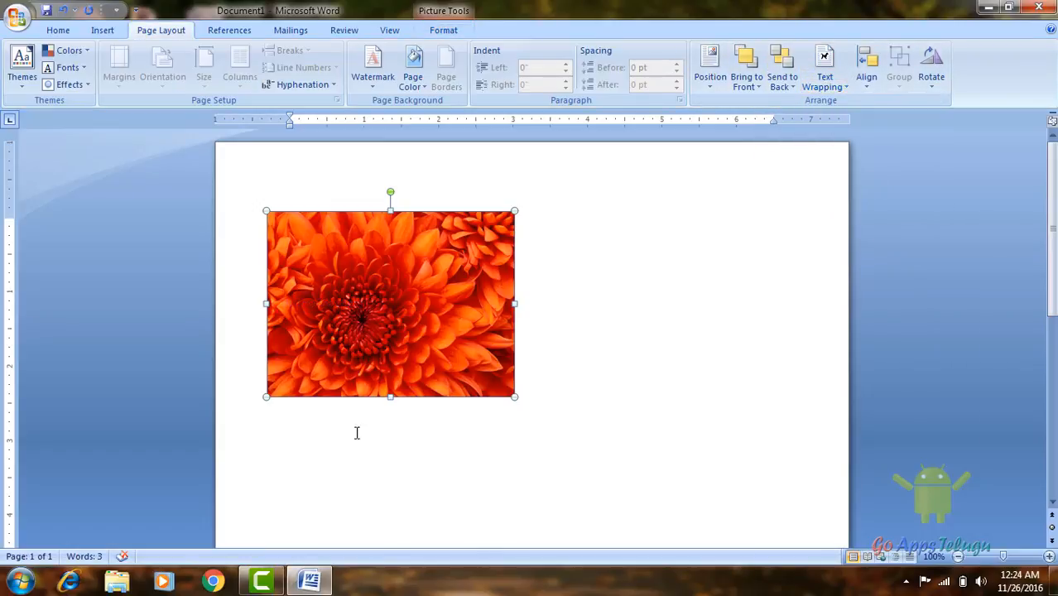
click(825, 66)
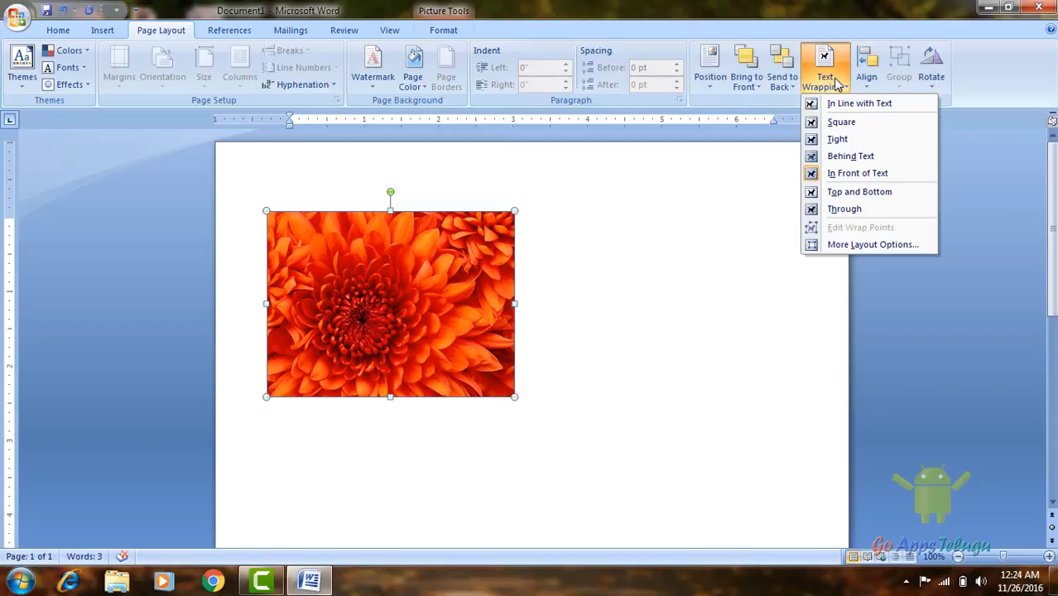
mouse_move(843, 255)
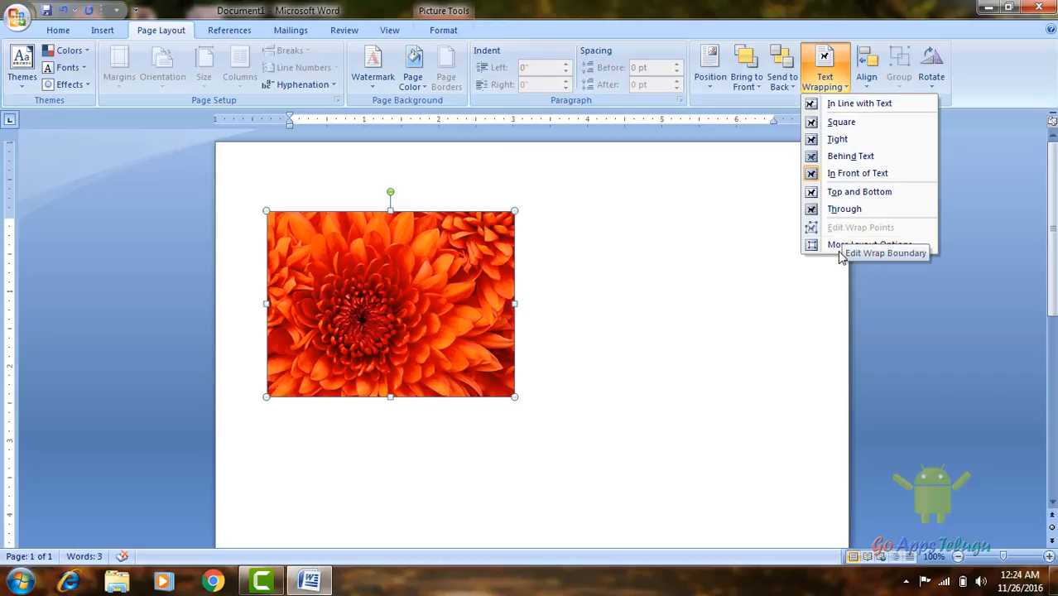
mouse_move(838, 138)
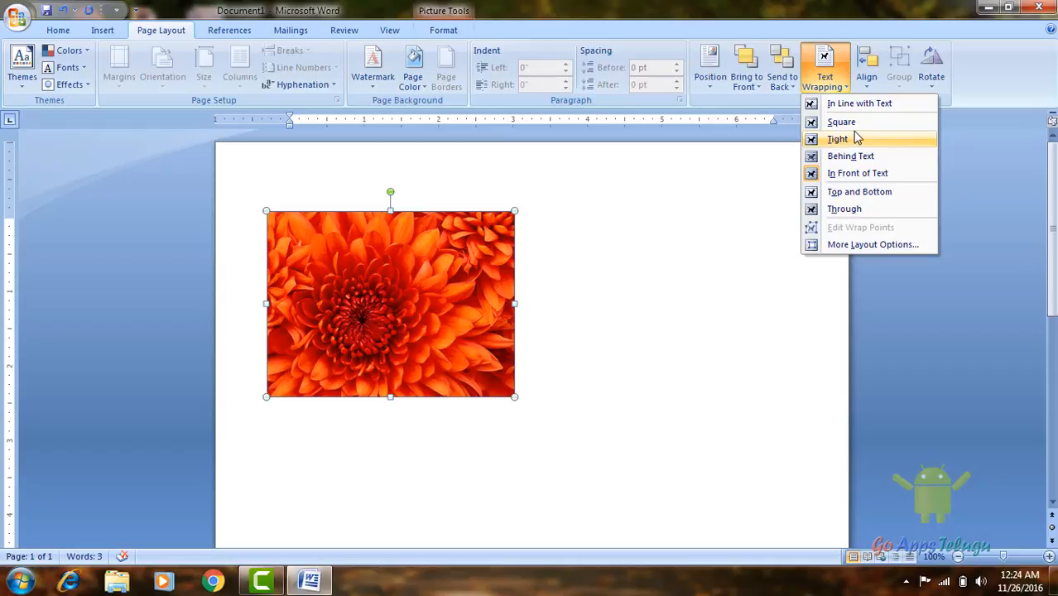
click(866, 67)
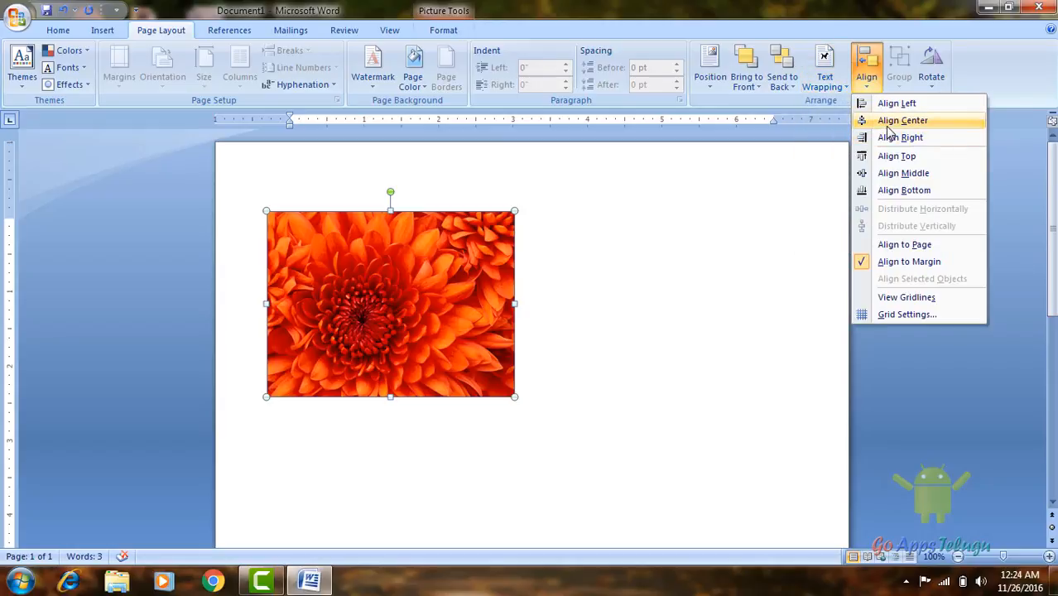
Align the flower picture to the horizontal centre of the page
click(902, 120)
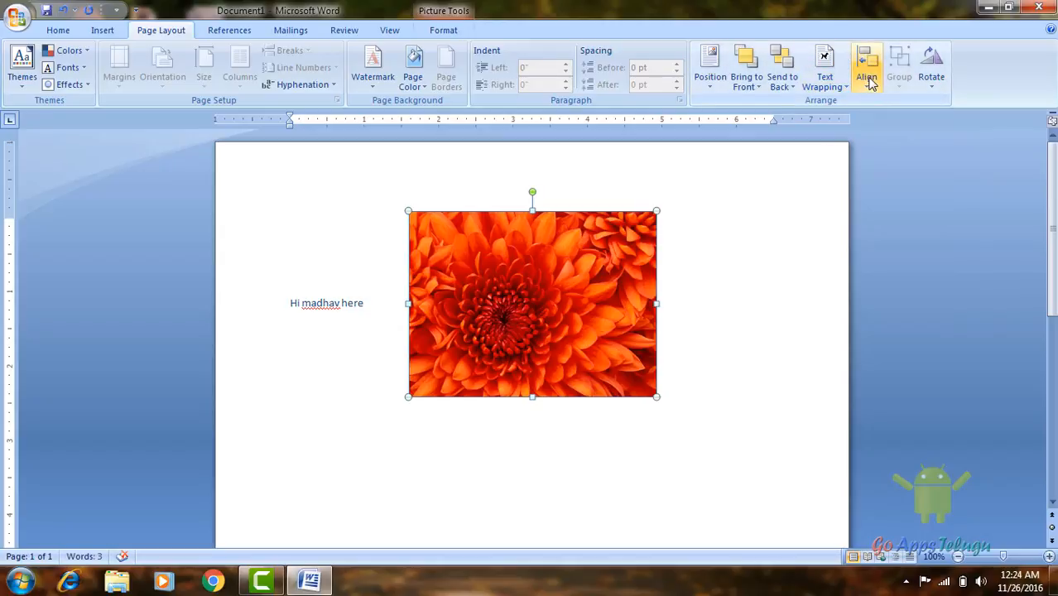
click(866, 67)
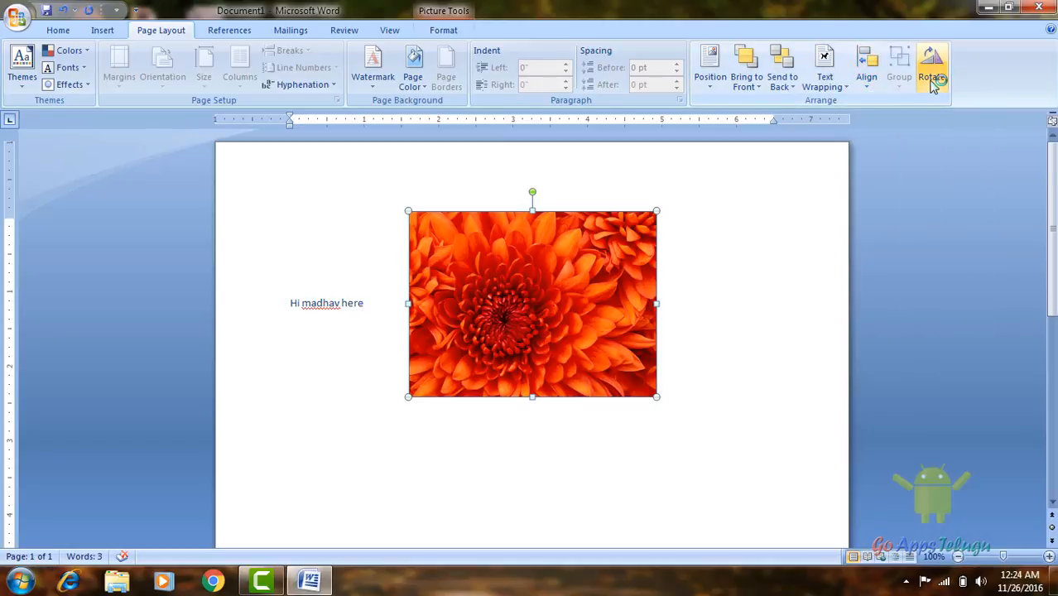
mouse_move(932, 70)
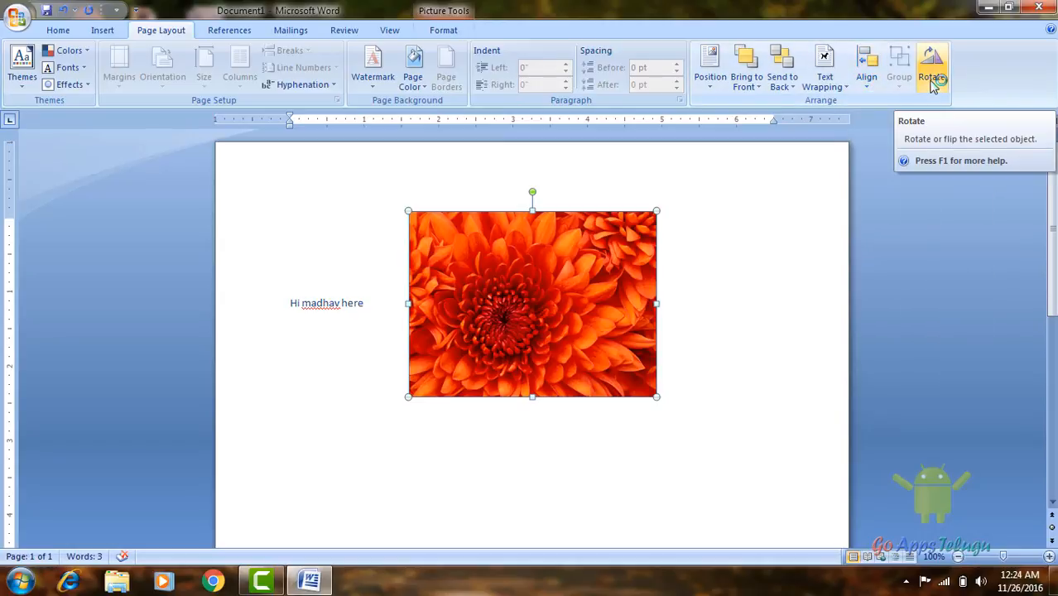
click(931, 66)
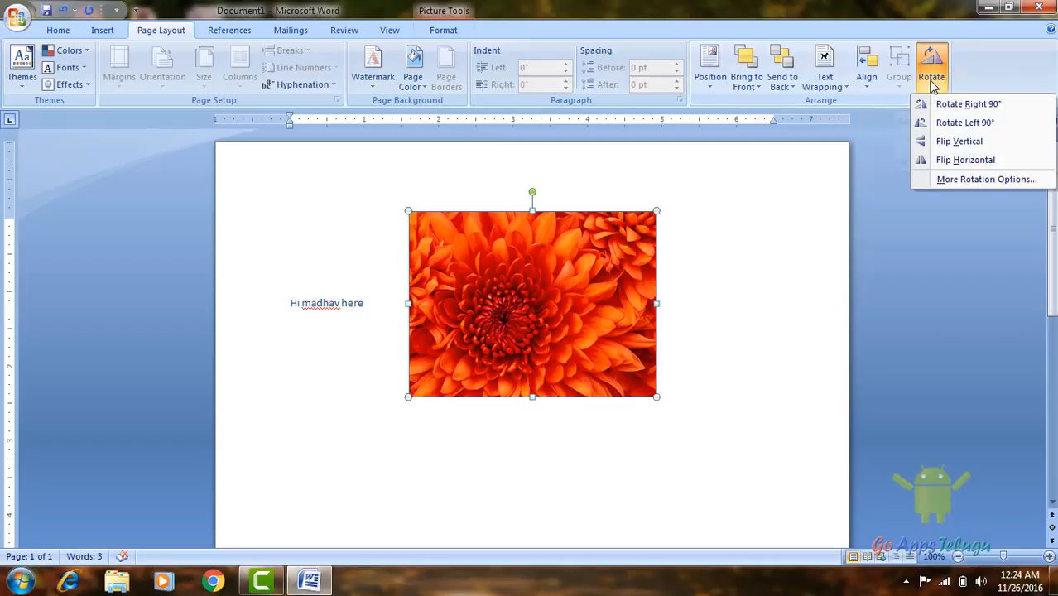
click(964, 123)
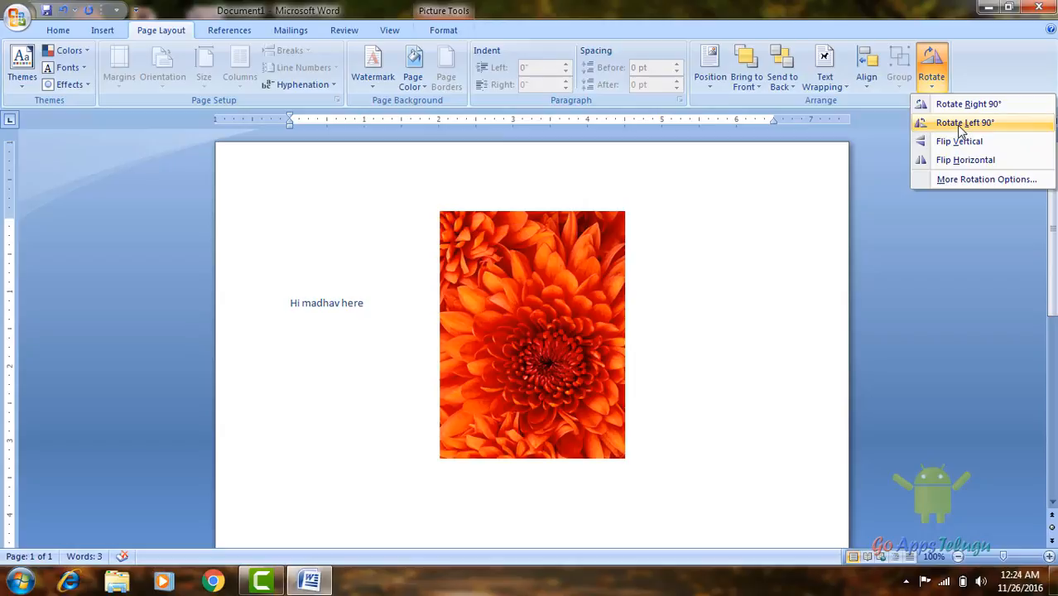
mouse_move(967, 131)
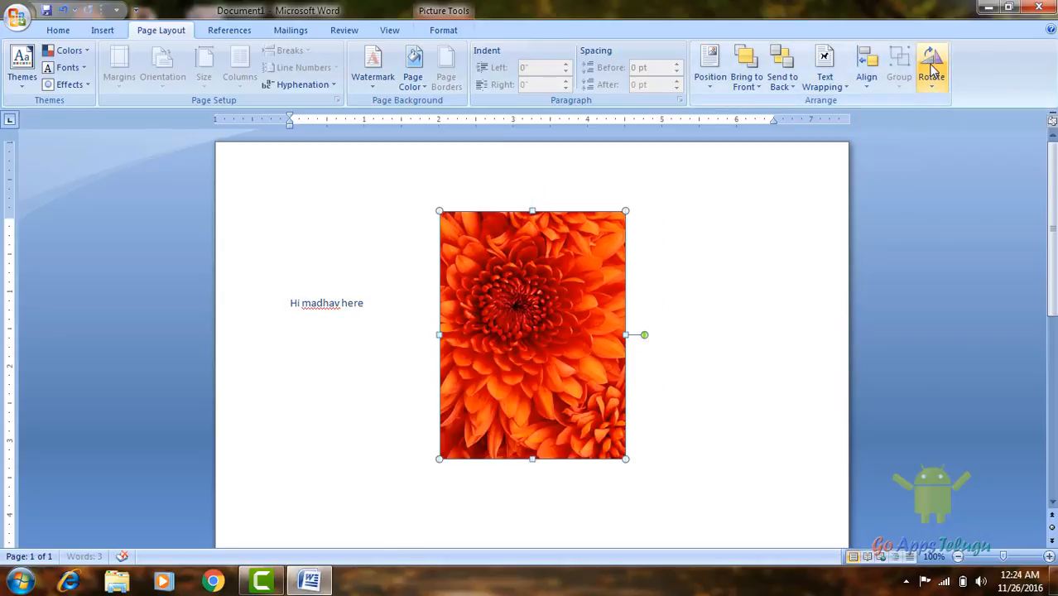
click(931, 66)
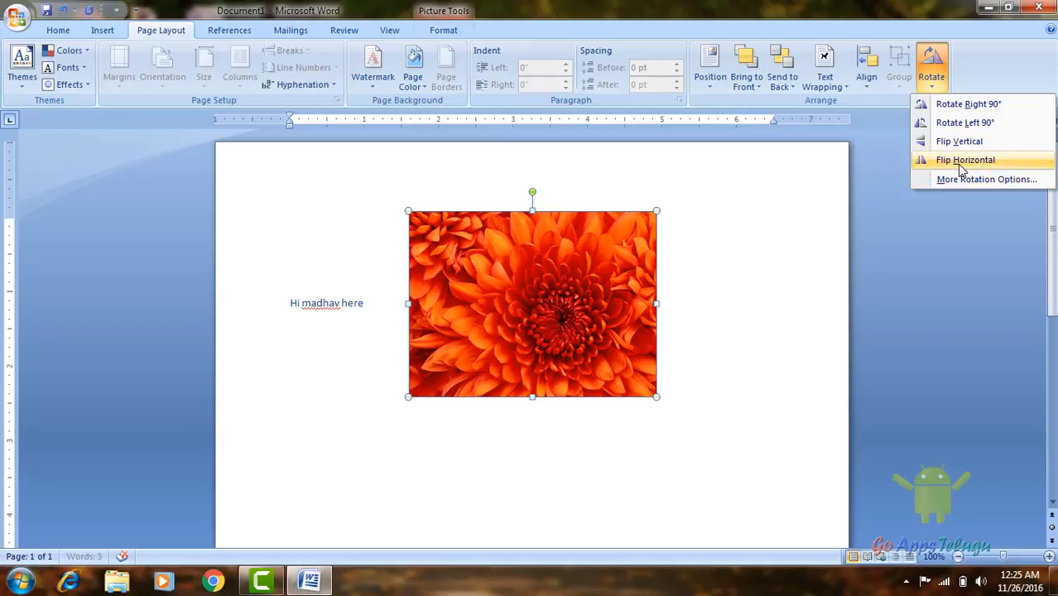
click(964, 159)
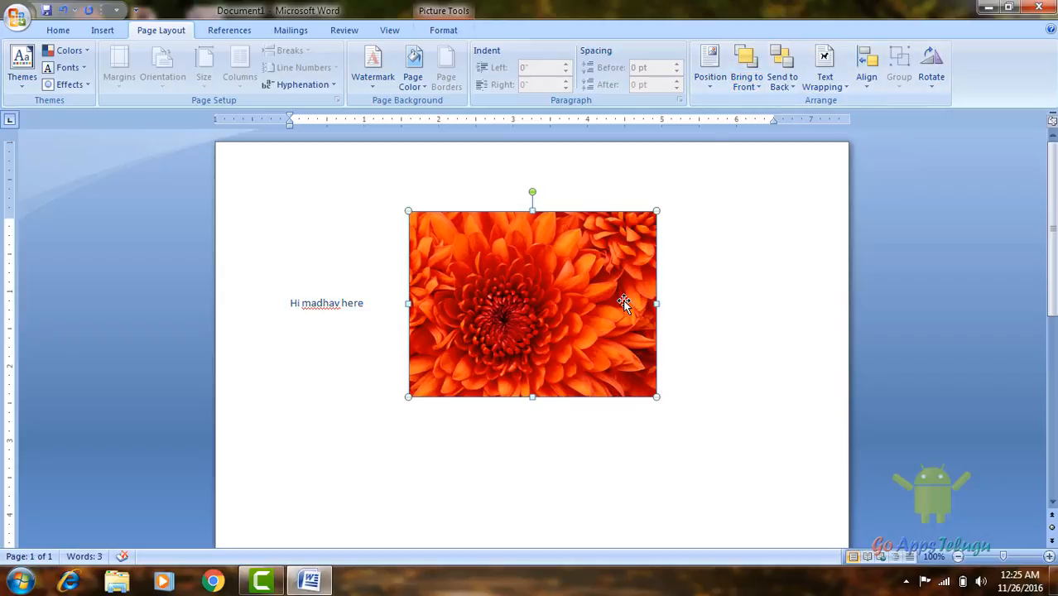
mouse_move(583, 313)
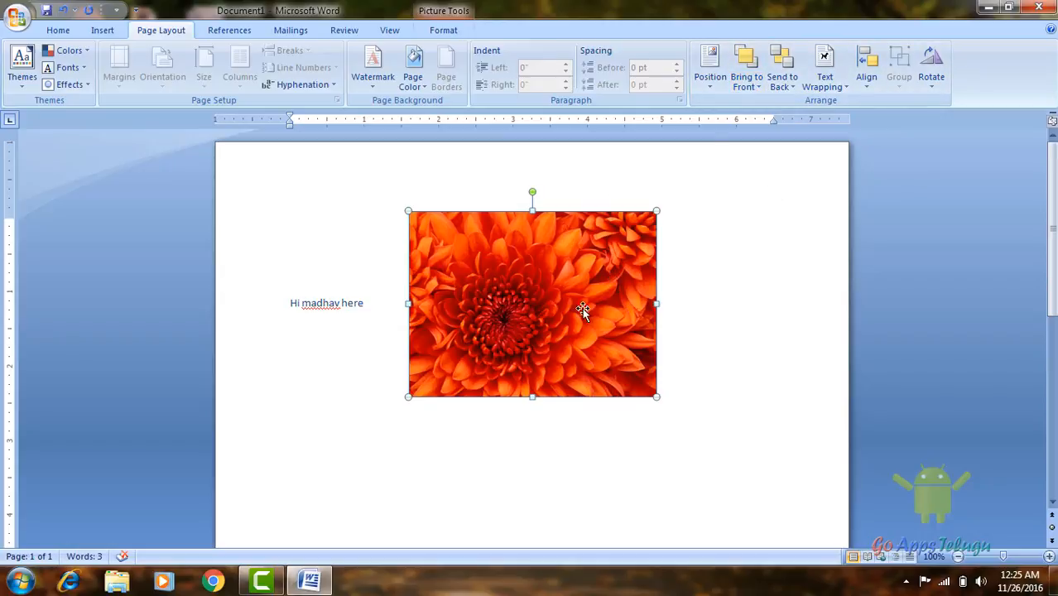
mouse_move(538, 312)
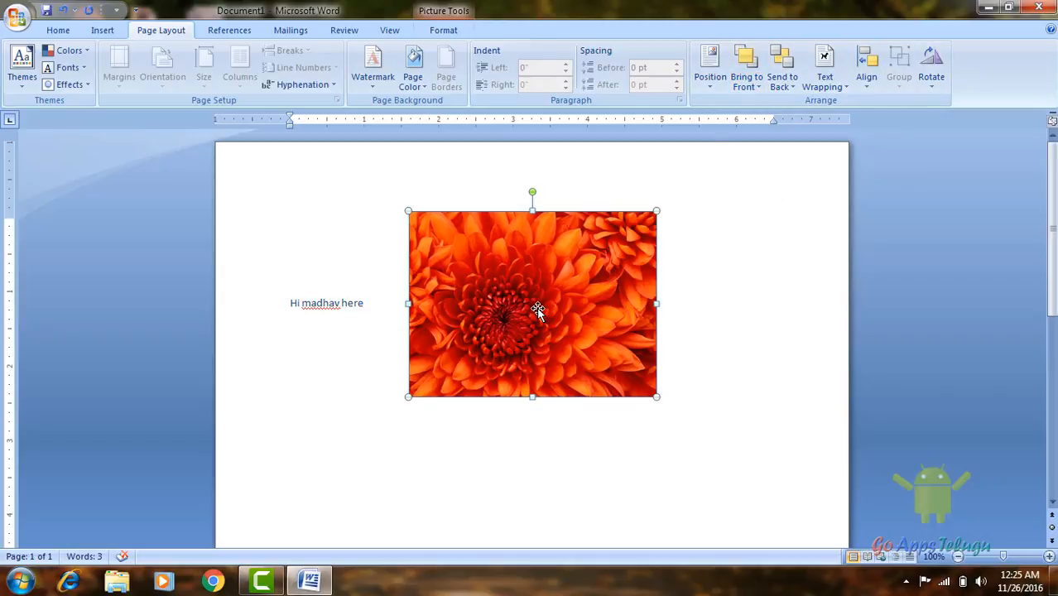